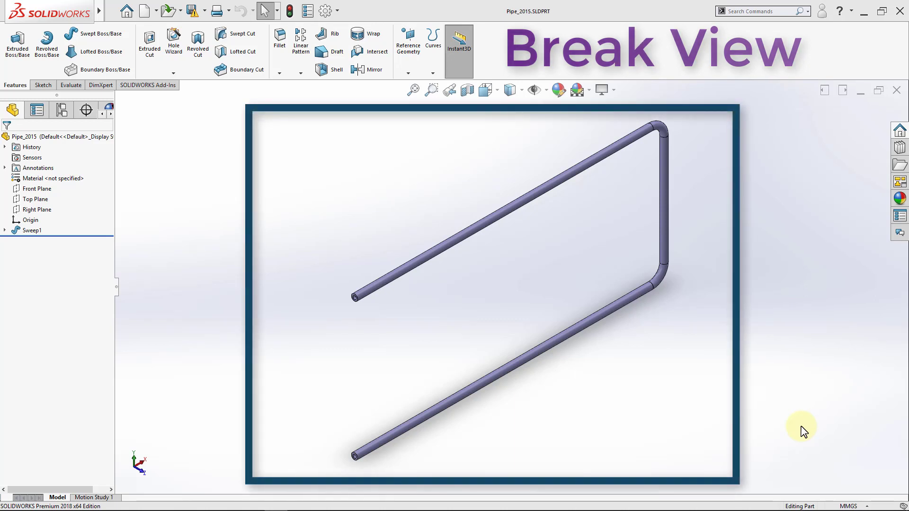
pyautogui.moveTo(541, 333)
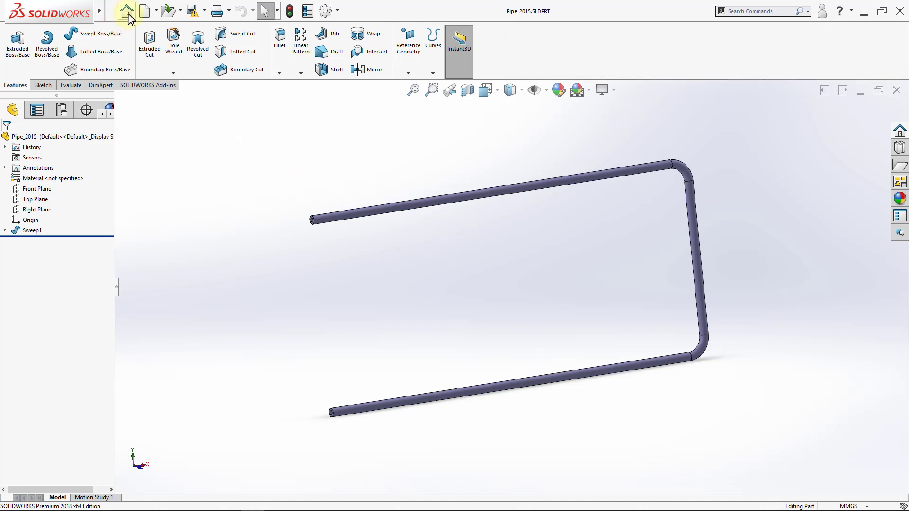
# - Create an A (ANSI) Landscape drawing and place the pipe's front and side views
pyautogui.click(142, 11)
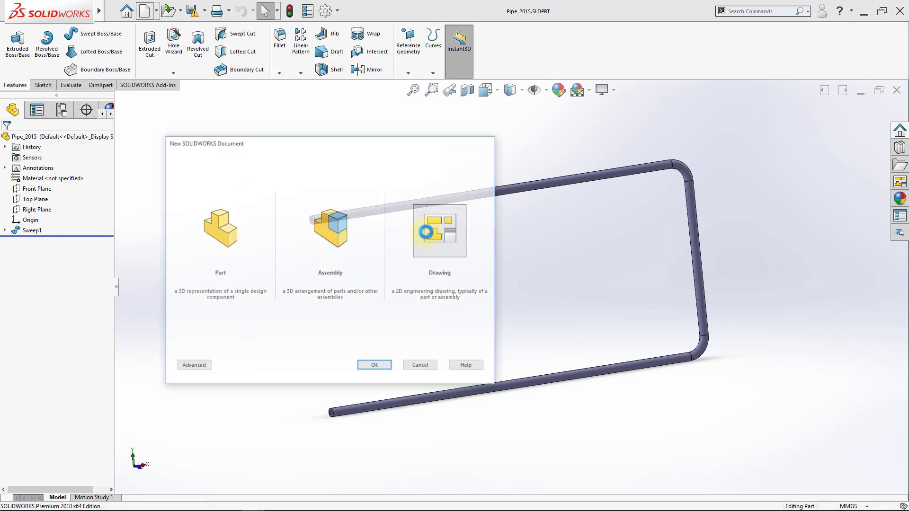
pyautogui.click(374, 364)
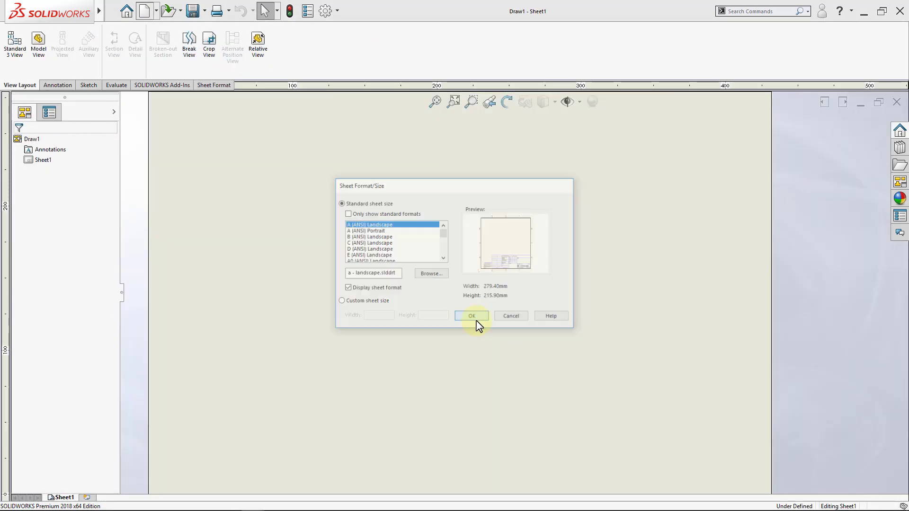
pyautogui.click(472, 316)
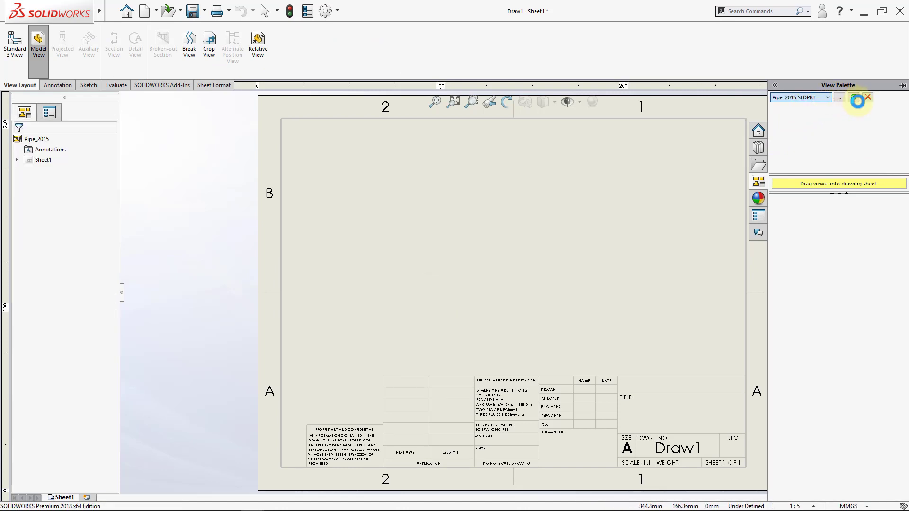
pyautogui.click(853, 98)
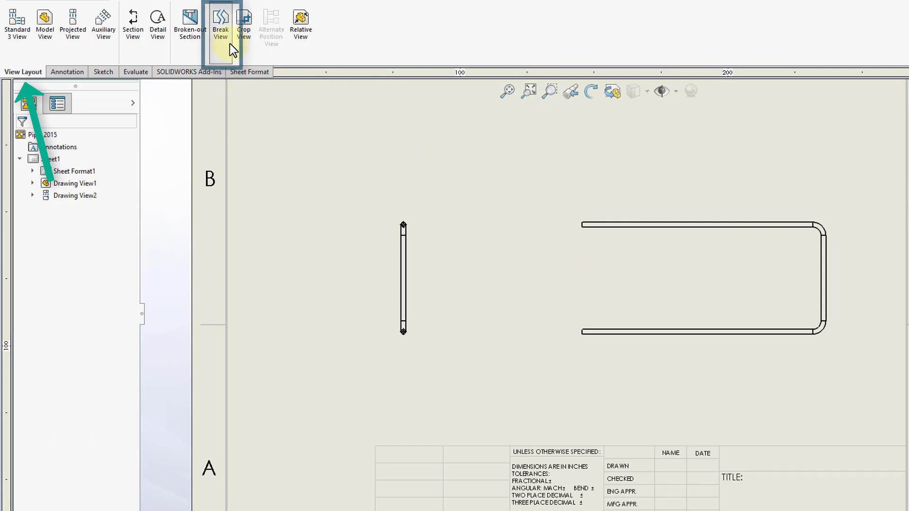
# - Break the front view vertically, placing two zigzag break lines across its long straight runs
pyautogui.click(221, 23)
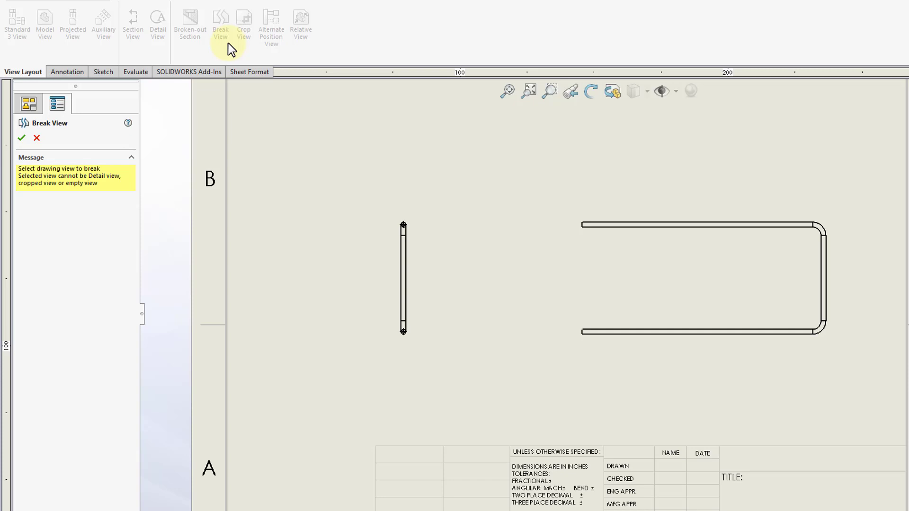
pyautogui.moveTo(637, 248)
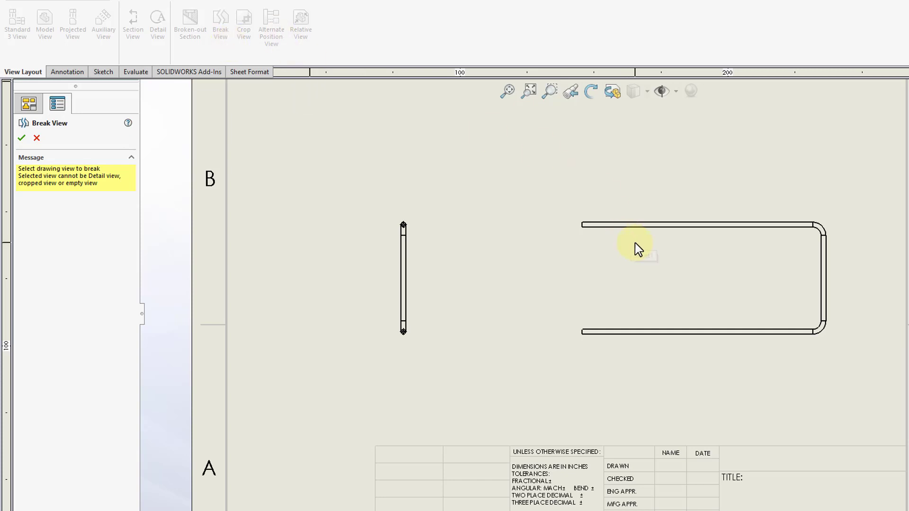
pyautogui.moveTo(649, 295)
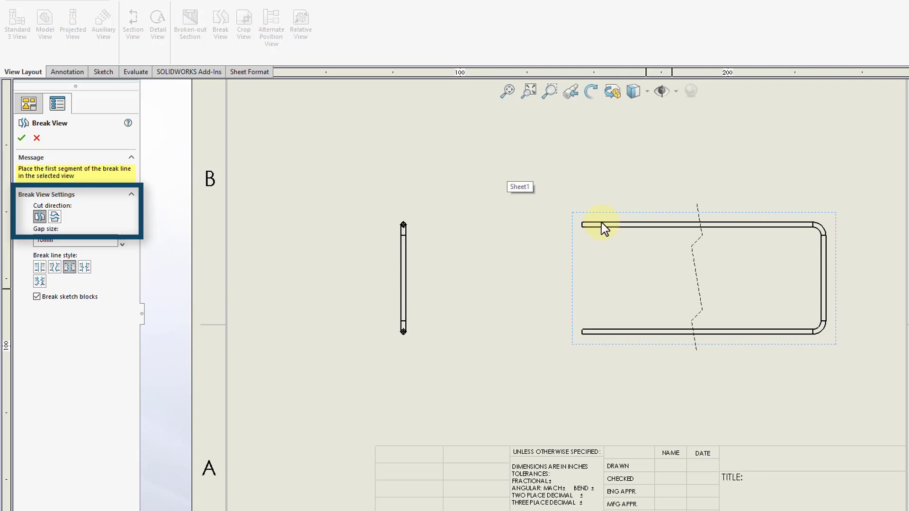
pyautogui.click(39, 217)
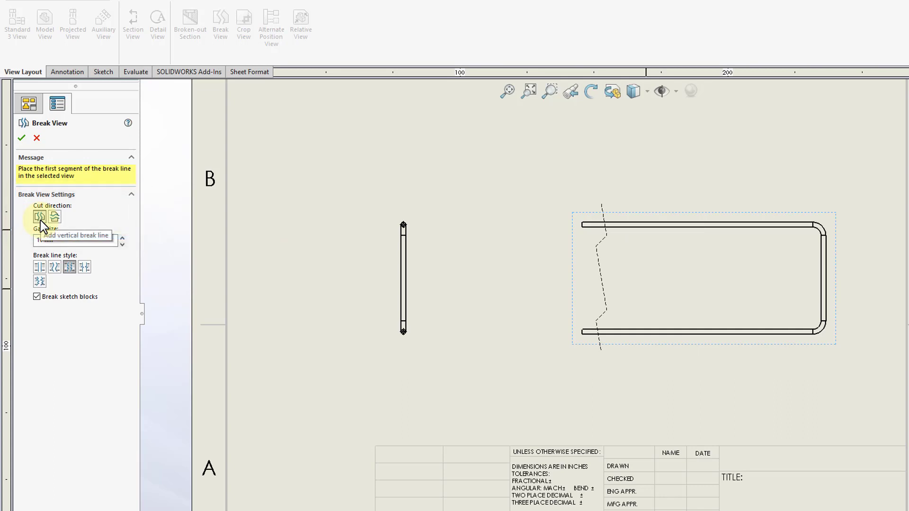
pyautogui.moveTo(745, 276)
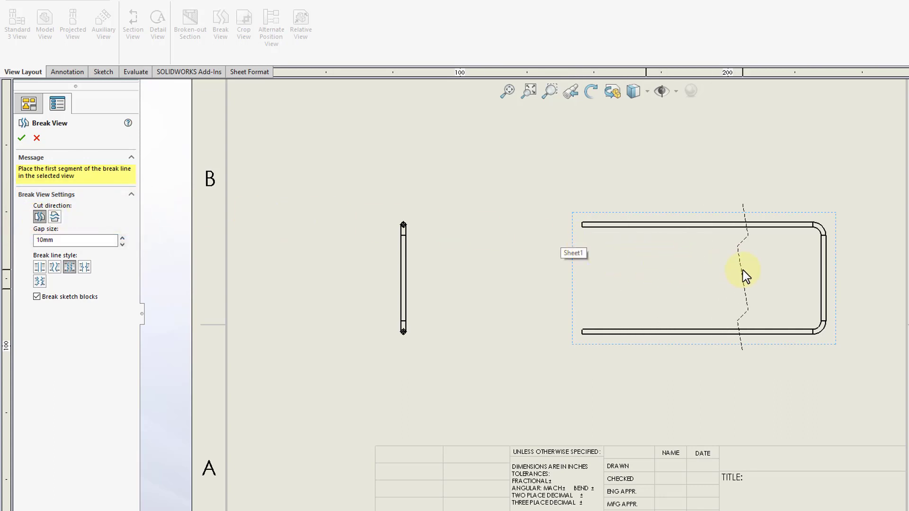
pyautogui.moveTo(683, 282)
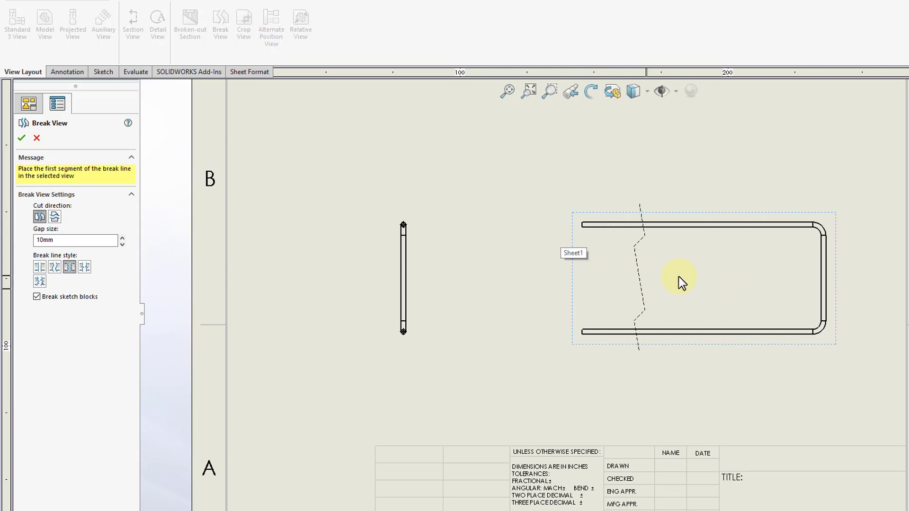
pyautogui.moveTo(817, 290)
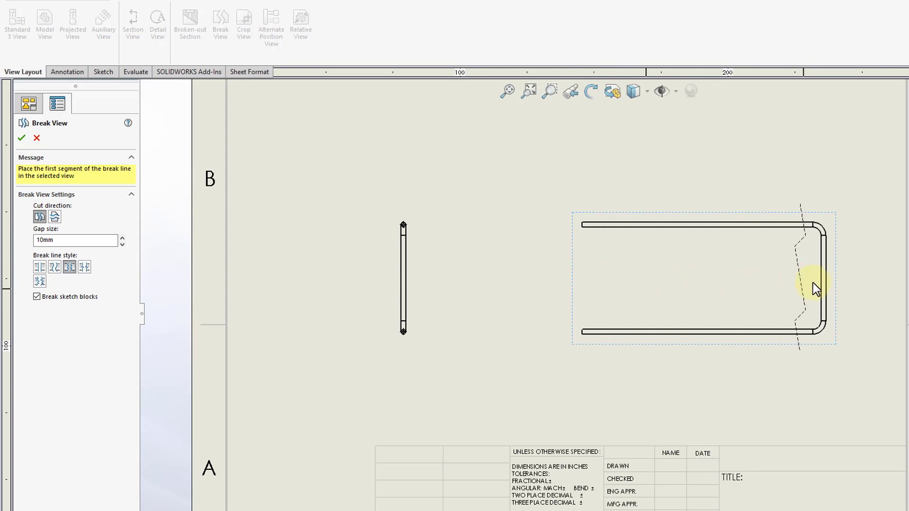
pyautogui.moveTo(625, 289)
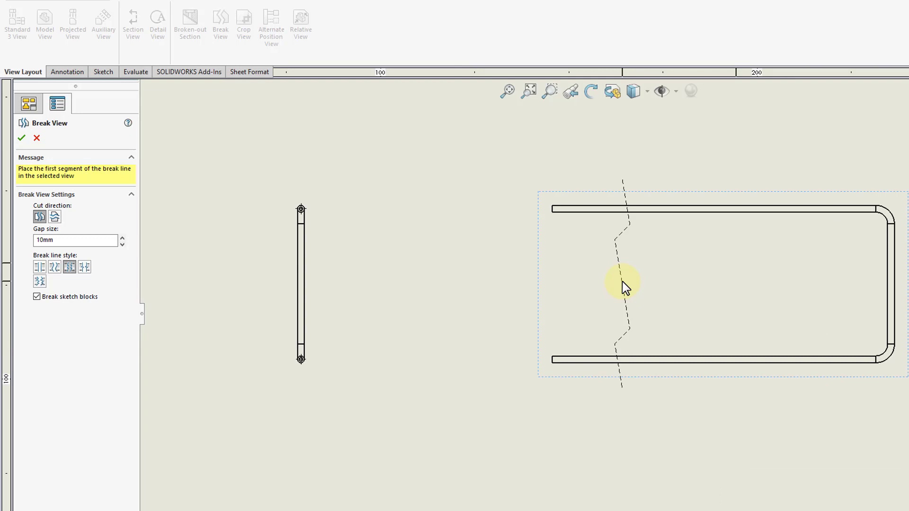
pyautogui.moveTo(617, 298)
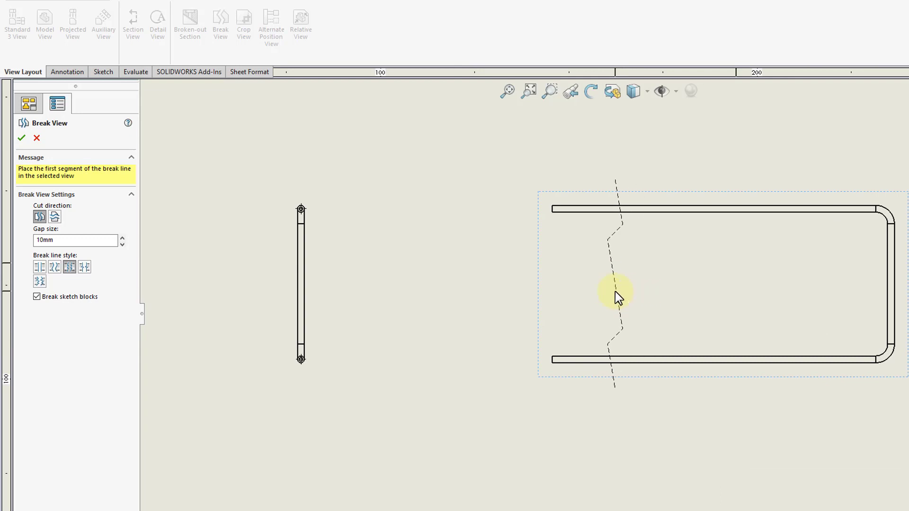
pyautogui.click(617, 292)
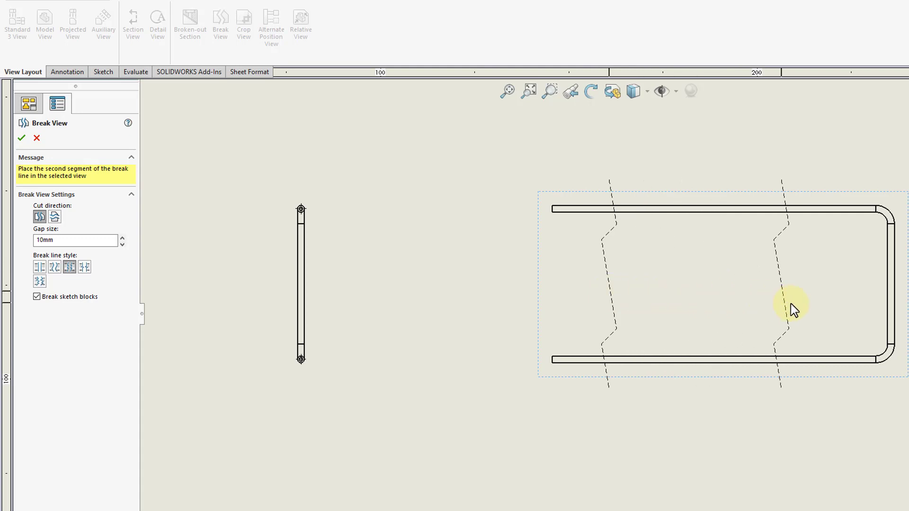
pyautogui.moveTo(782, 315)
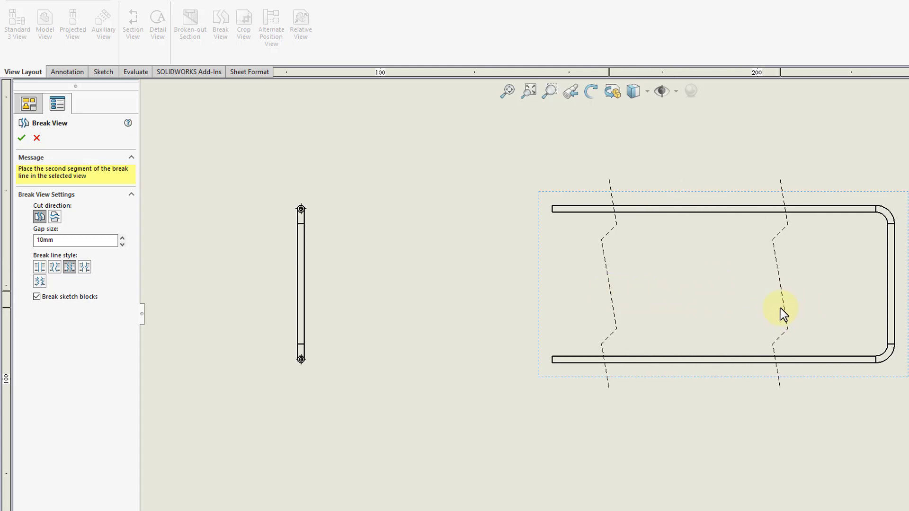
pyautogui.click(781, 308)
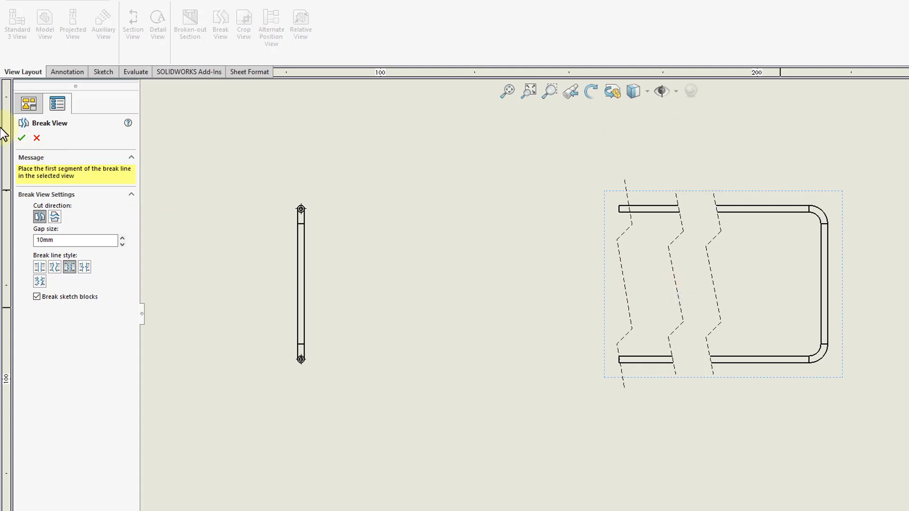
# - Apply the vertical break and begin a horizontal break on the front view
pyautogui.click(22, 138)
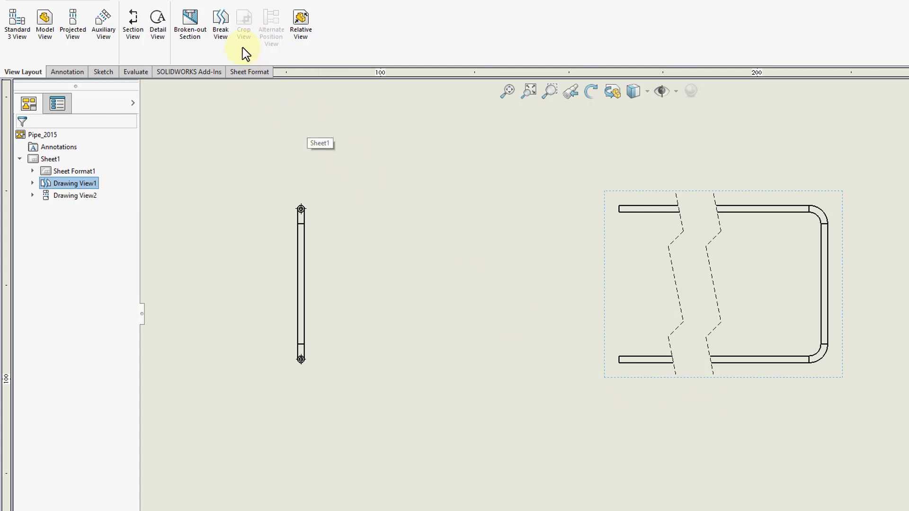
pyautogui.click(220, 22)
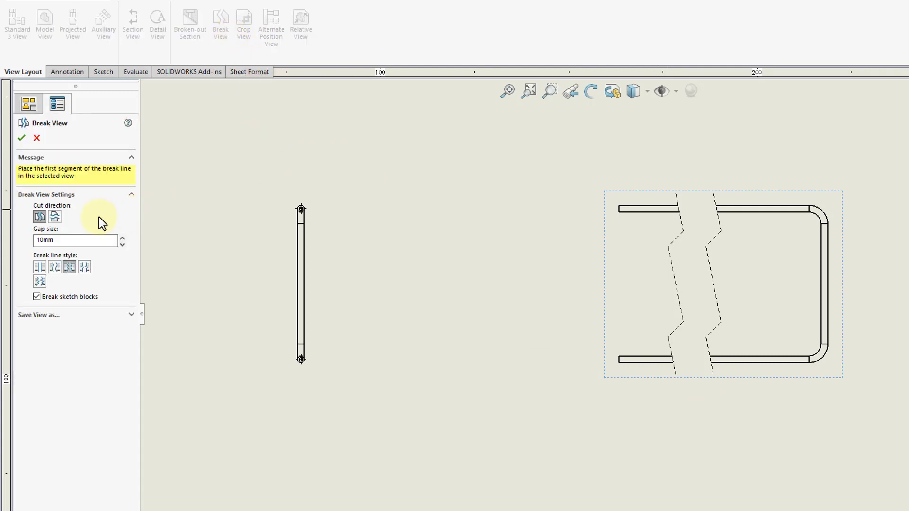
pyautogui.moveTo(54, 216)
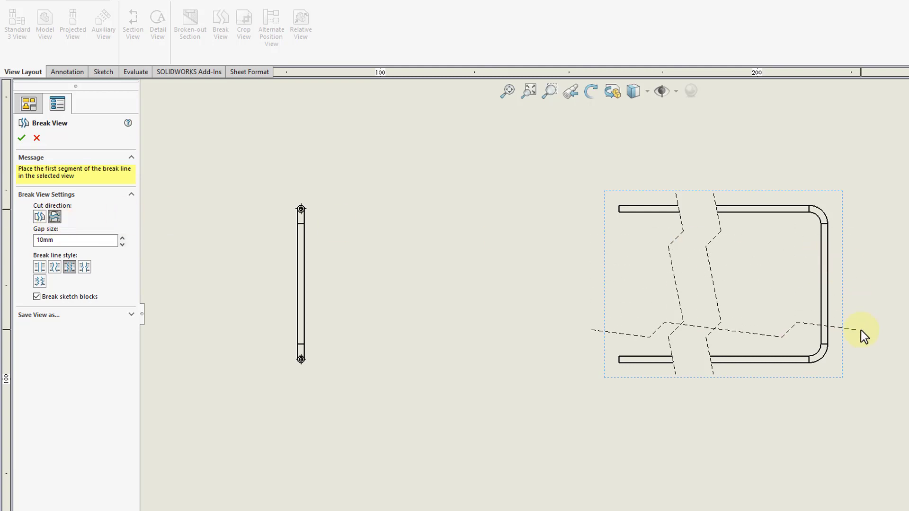
pyautogui.moveTo(845, 322)
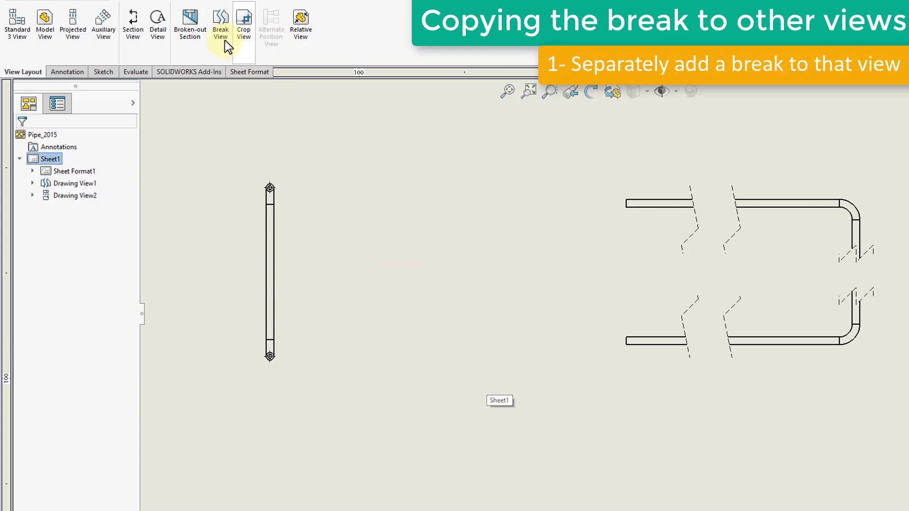
# - Break the side view with two break lines
pyautogui.click(220, 21)
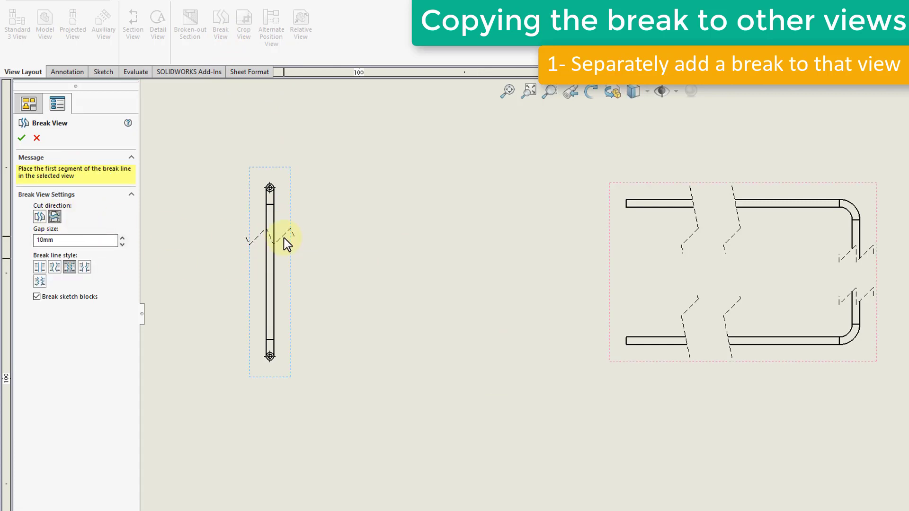
pyautogui.click(270, 232)
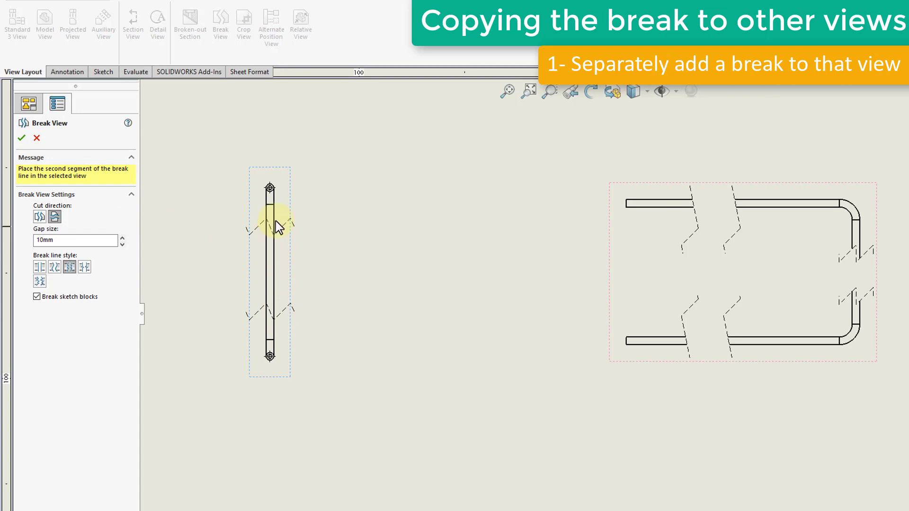
pyautogui.click(269, 227)
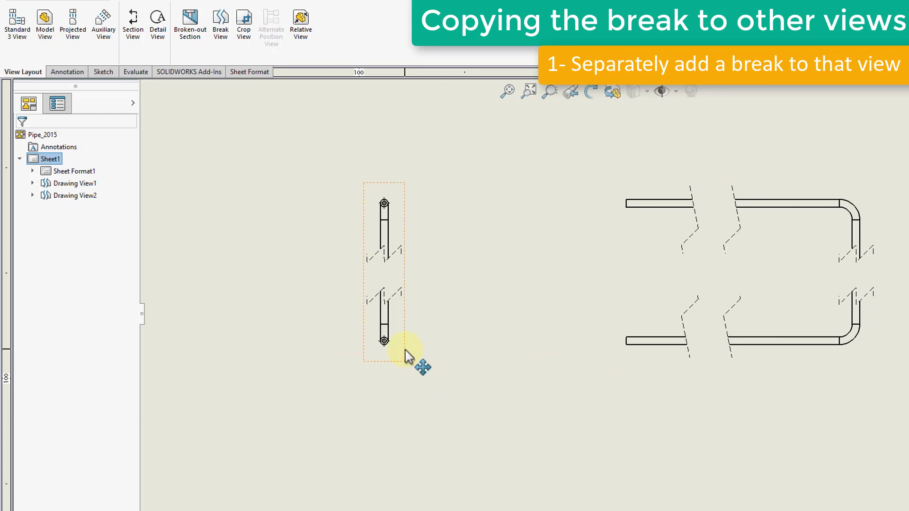
# - Keep 'Align breaks with parent' checked in Drawing View2's properties
pyautogui.rightClick(384, 341)
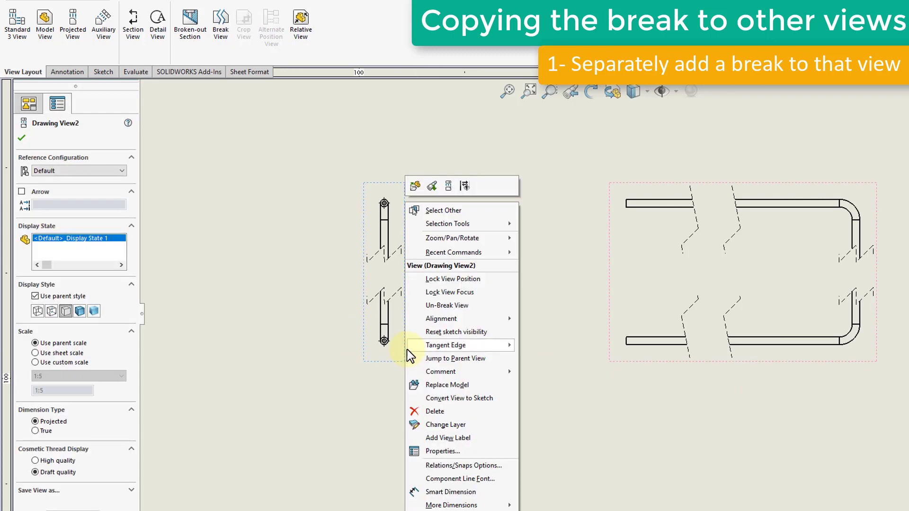
pyautogui.click(442, 452)
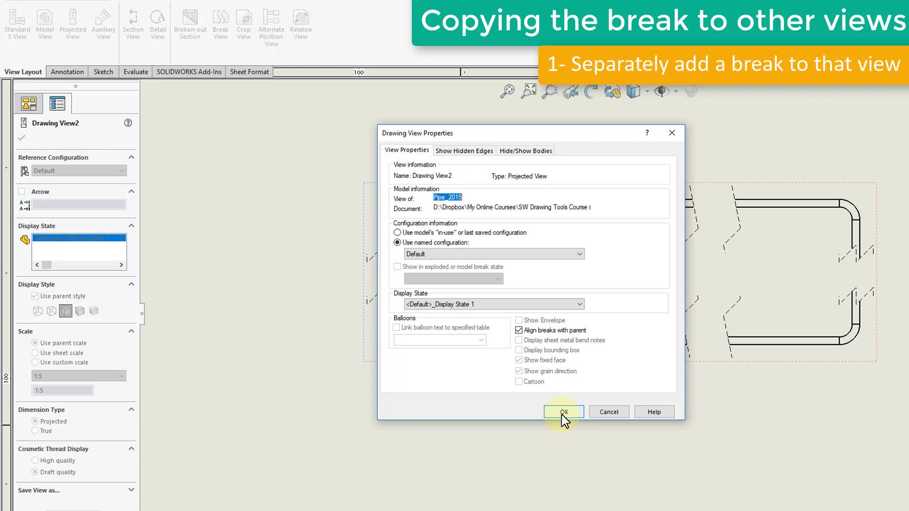
pyautogui.click(563, 412)
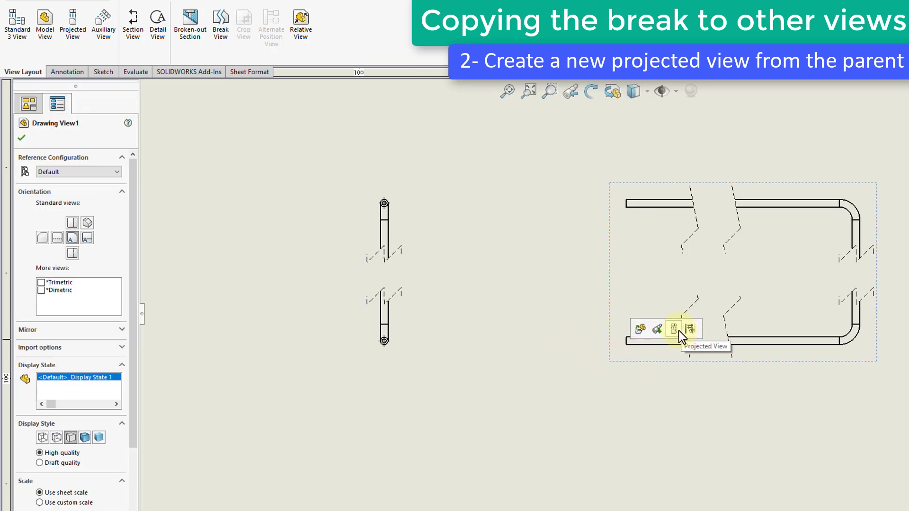
pyautogui.click(686, 329)
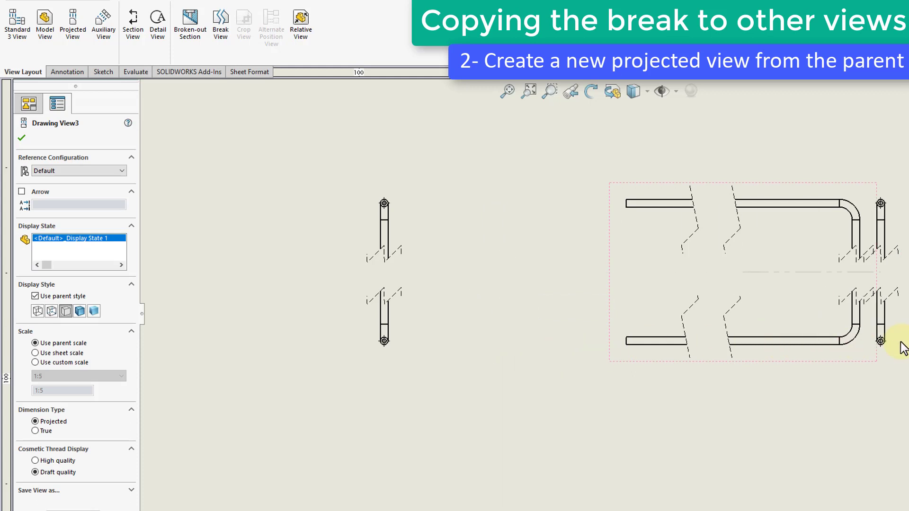
pyautogui.click(534, 370)
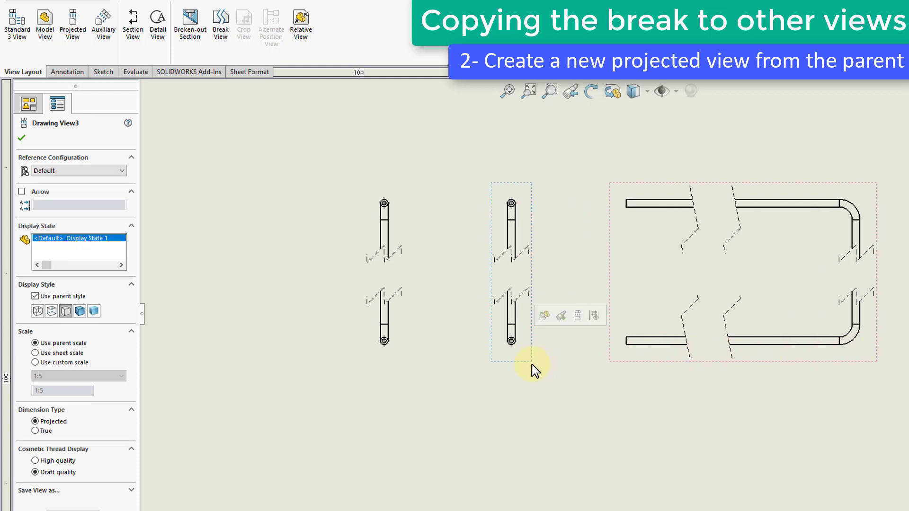
pyautogui.moveTo(513, 371)
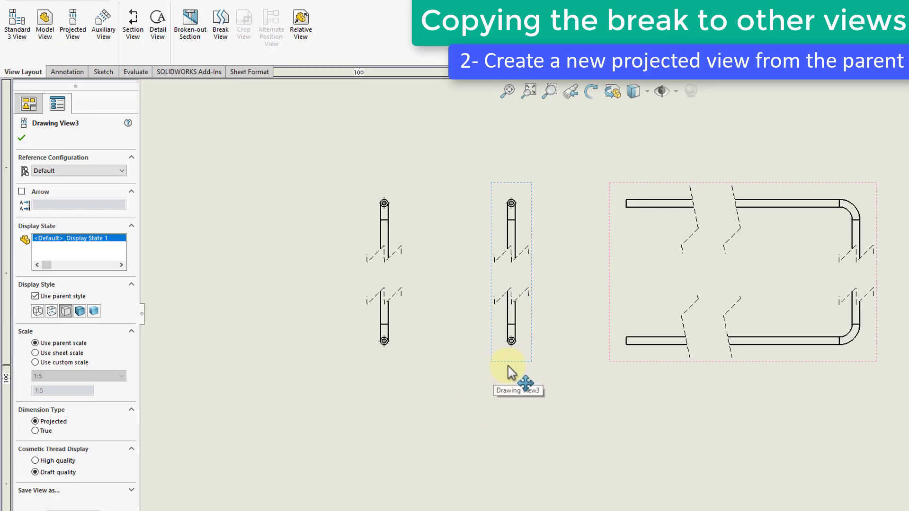
pyautogui.press('Delete')
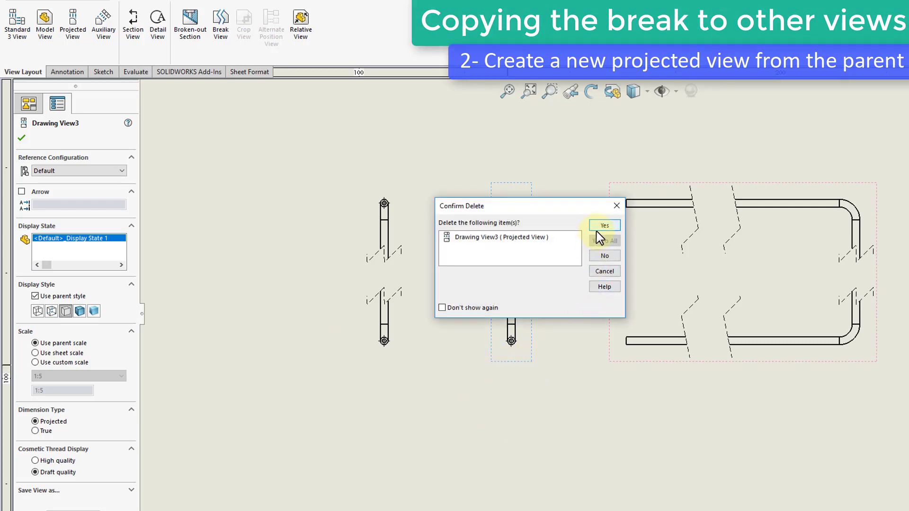
pyautogui.click(603, 225)
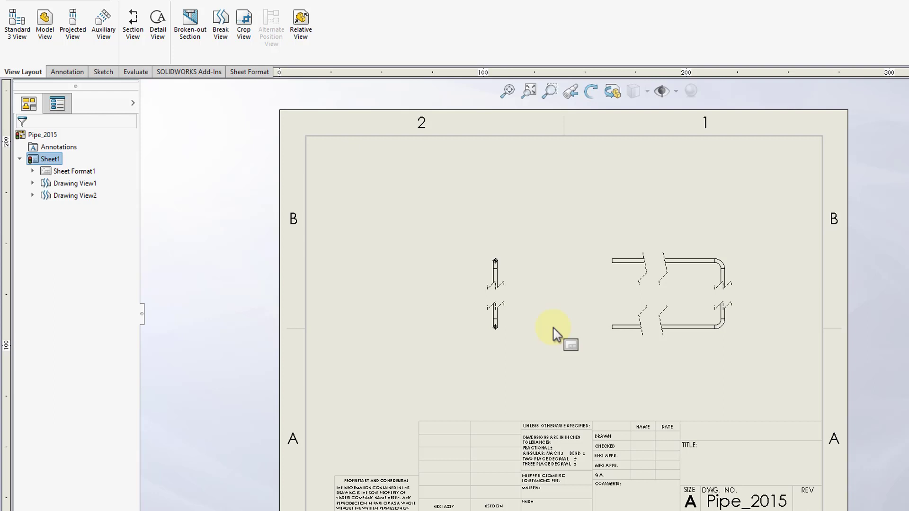
pyautogui.moveTo(607, 326)
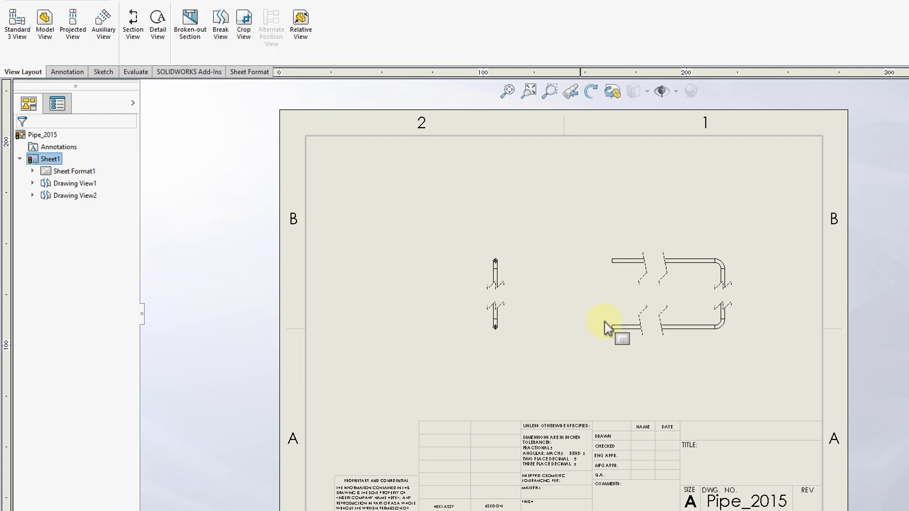
# - Give Drawing View1 a larger custom scale and set Drawing View2 to use parent scale
pyautogui.click(667, 290)
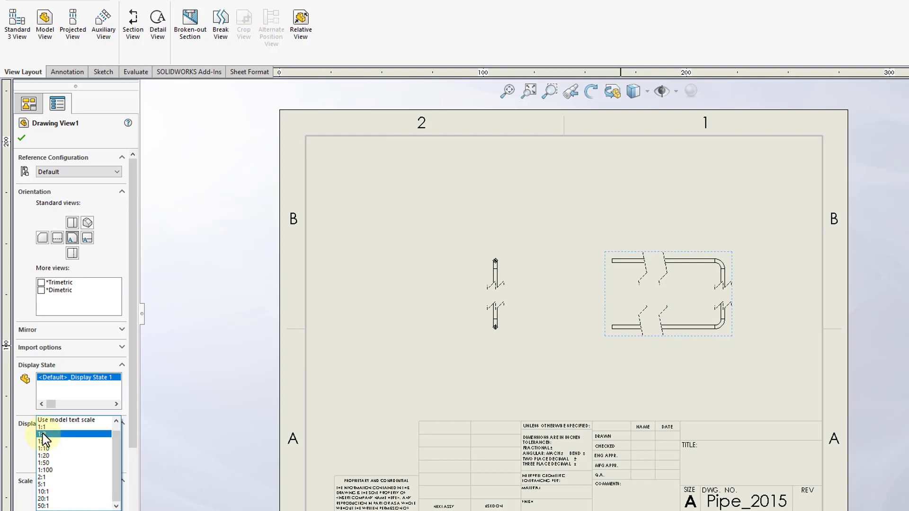
pyautogui.click(43, 434)
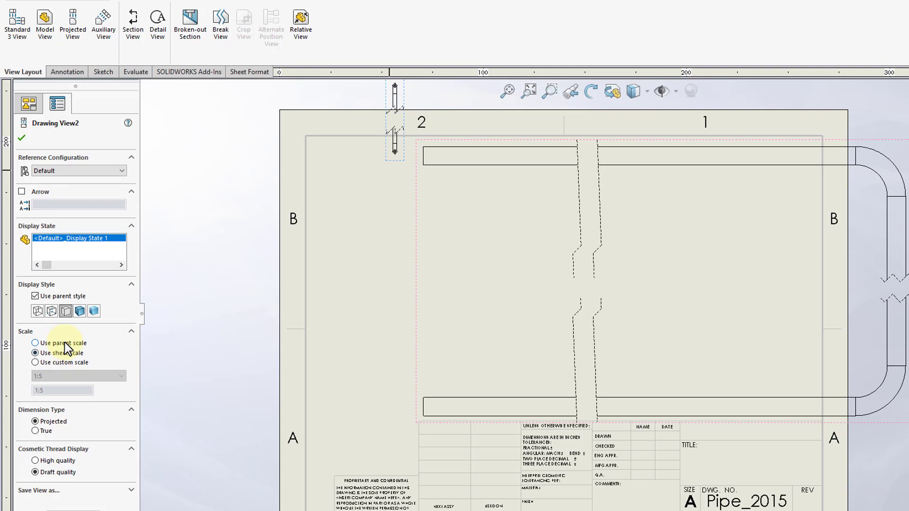
pyautogui.click(36, 343)
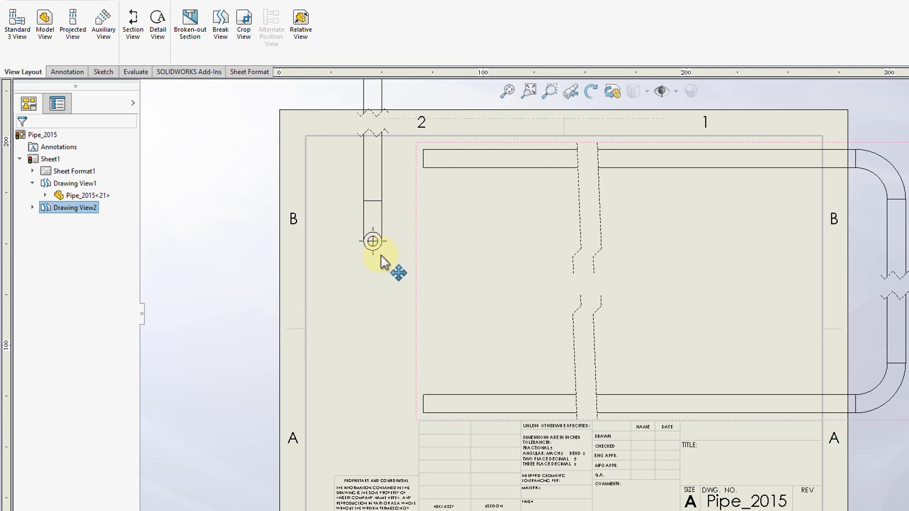
pyautogui.click(377, 279)
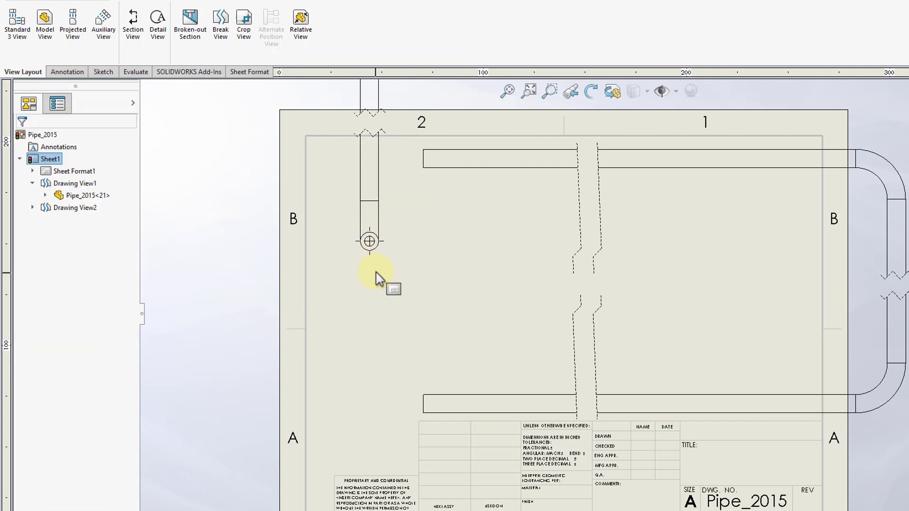
pyautogui.moveTo(382, 267)
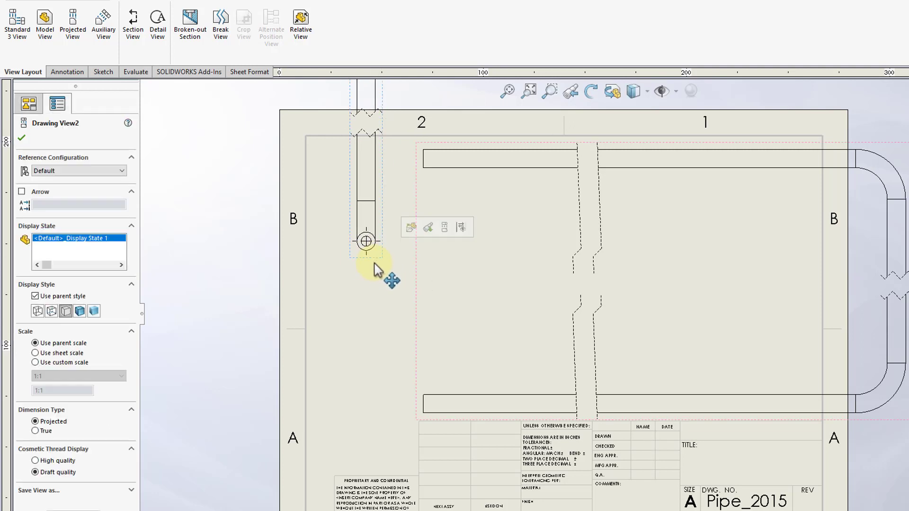
# - Return Drawing View2 to Default Alignment beside the front view
pyautogui.click(56, 104)
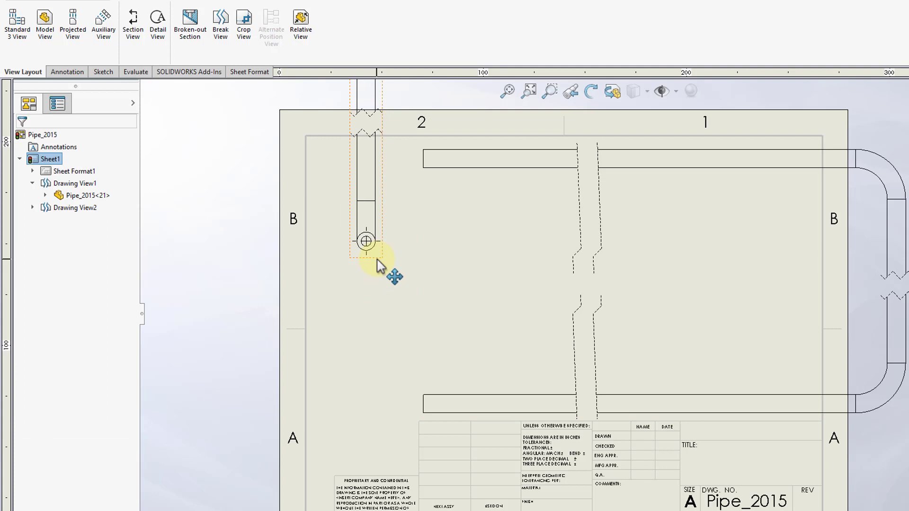
pyautogui.rightClick(366, 240)
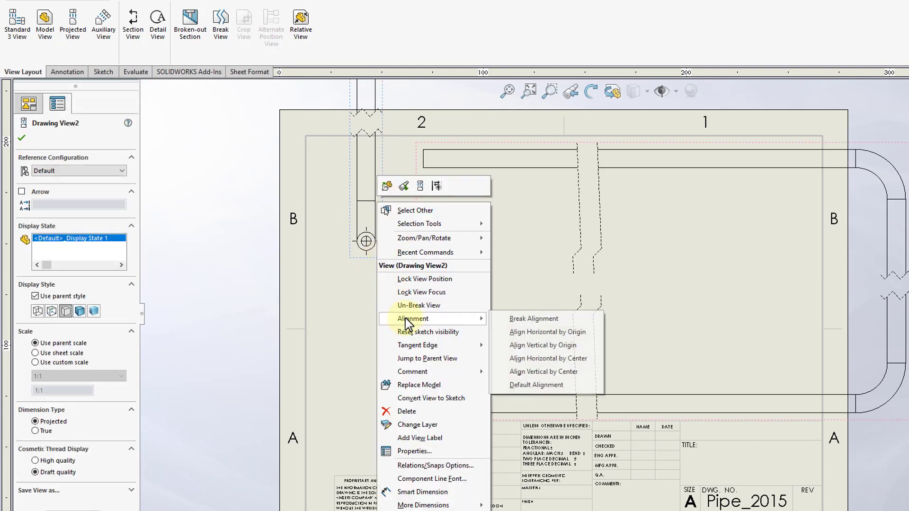
pyautogui.moveTo(545, 385)
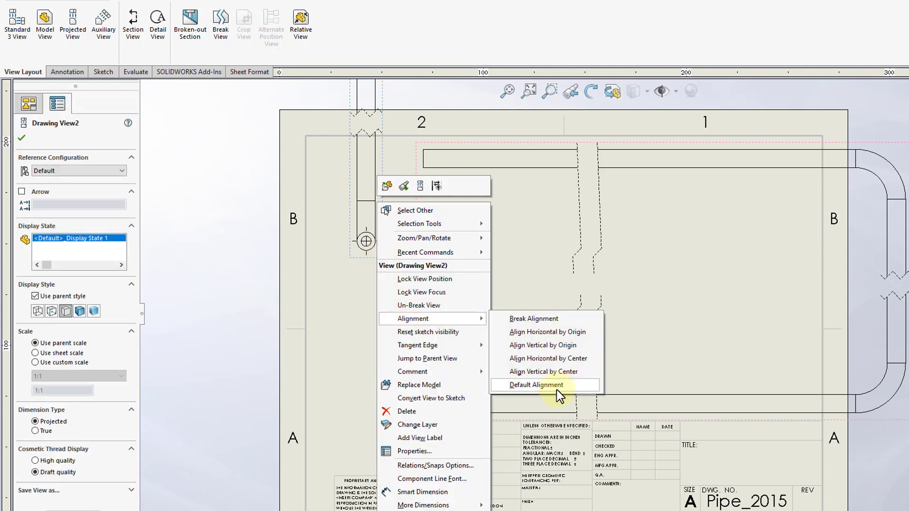
pyautogui.click(537, 385)
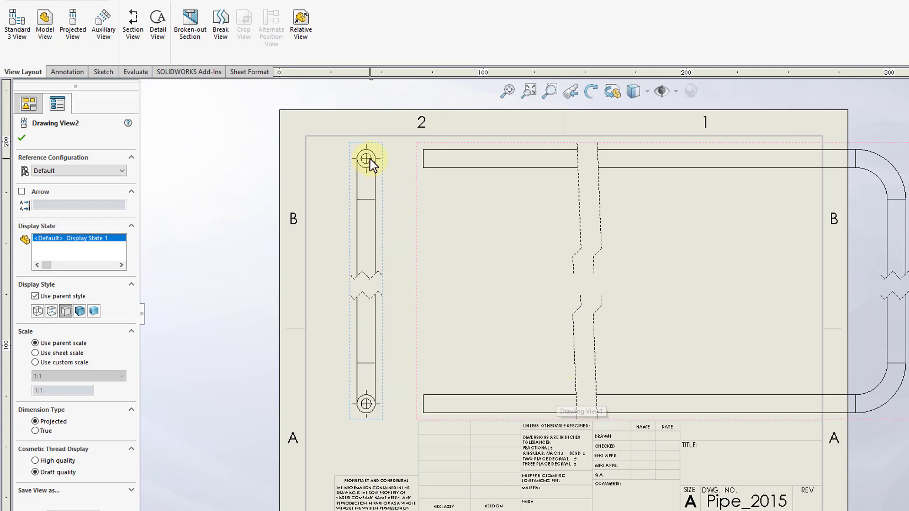
pyautogui.moveTo(388, 323)
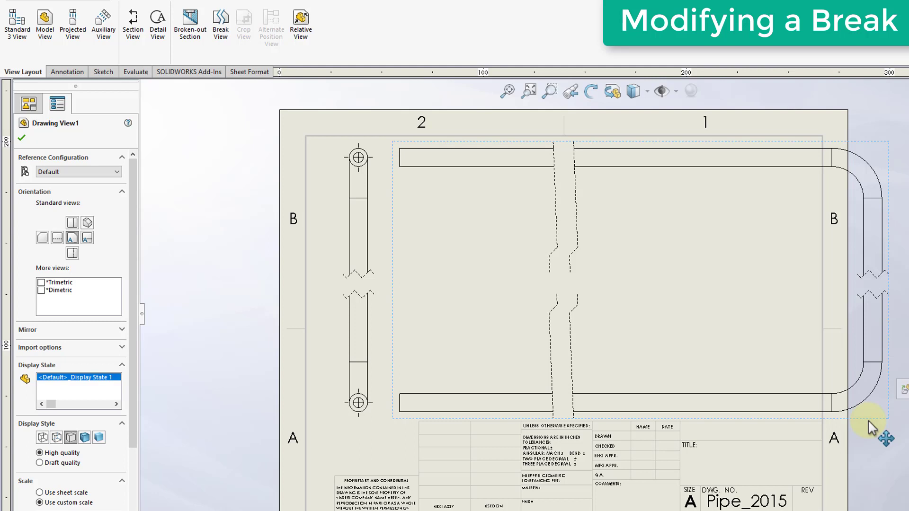
pyautogui.moveTo(761, 429)
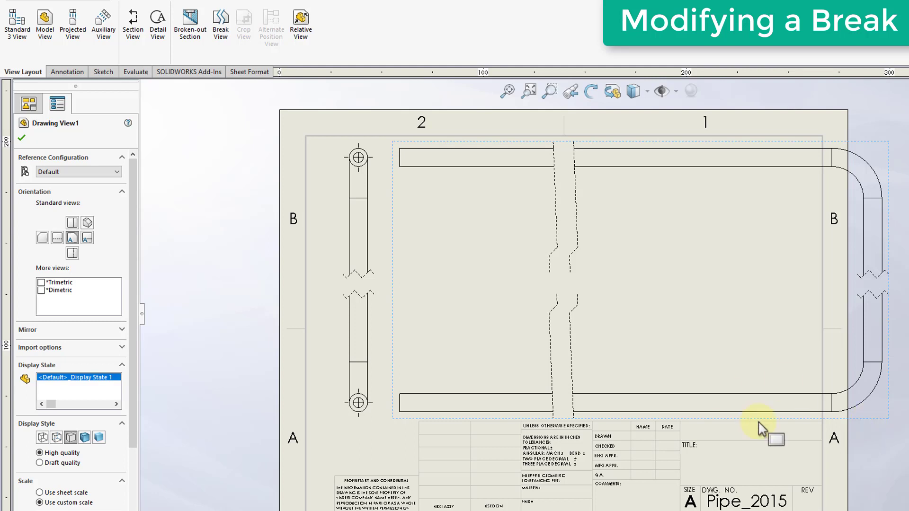
# - Clear the selection to begin editing the front view's break lines
pyautogui.click(576, 241)
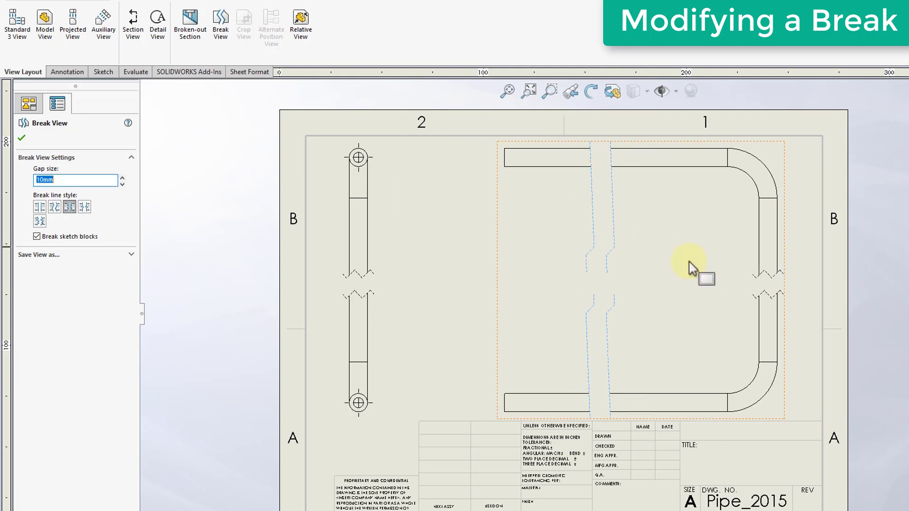
pyautogui.moveTo(769, 258)
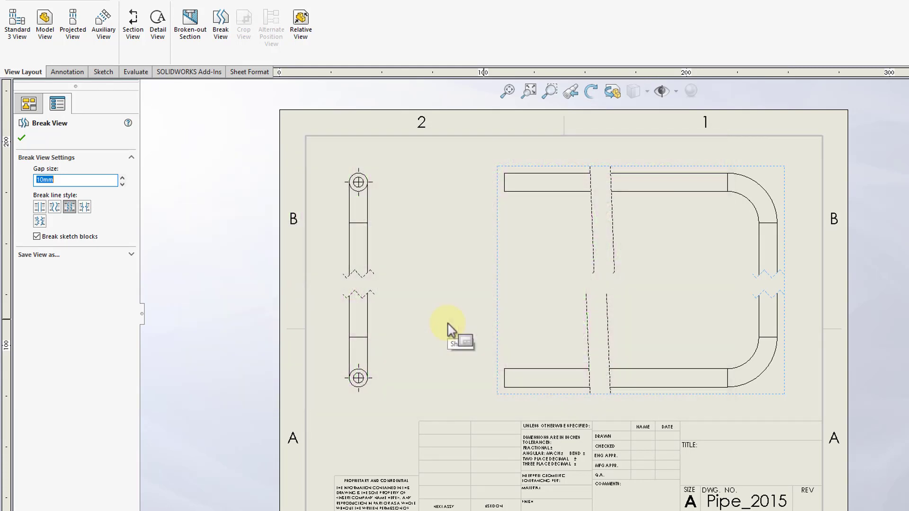
# - Reopen the front view's break settings and try gap sizes 30, 60 and 20 mm, settling on 10 mm
pyautogui.click(21, 137)
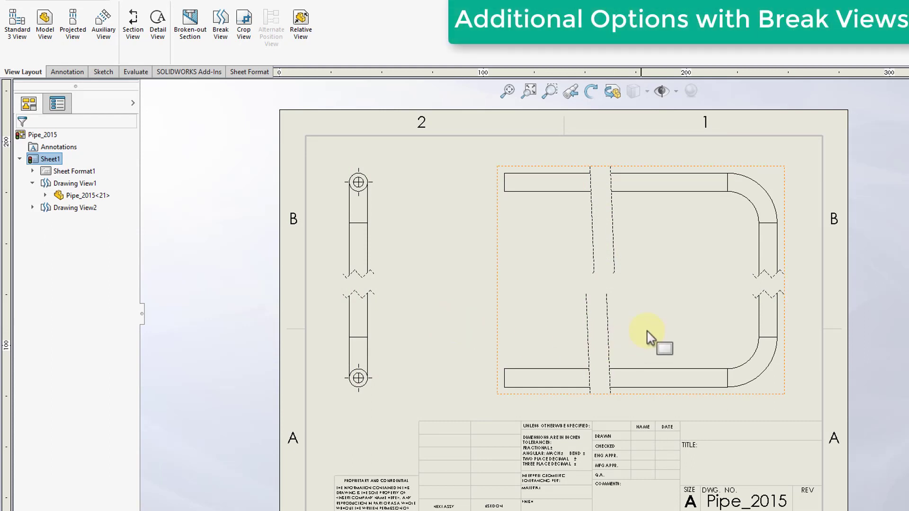
pyautogui.click(220, 23)
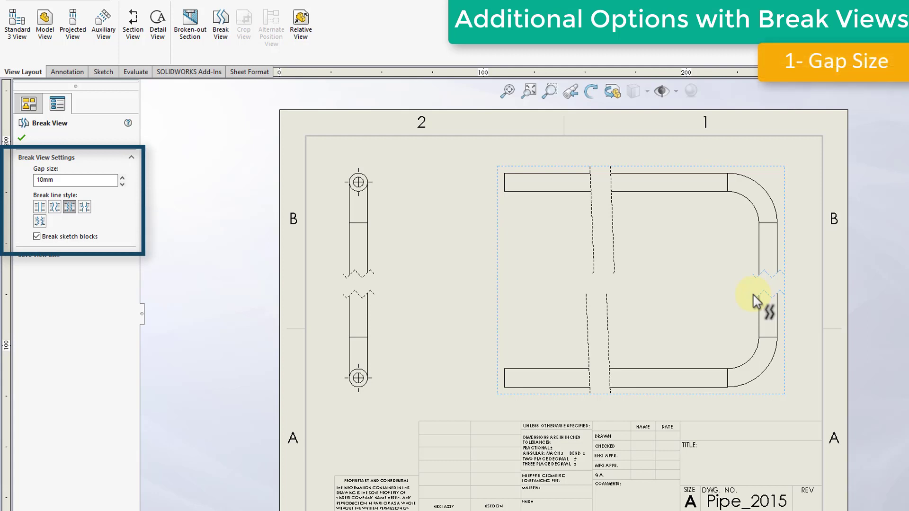
pyautogui.moveTo(458, 305)
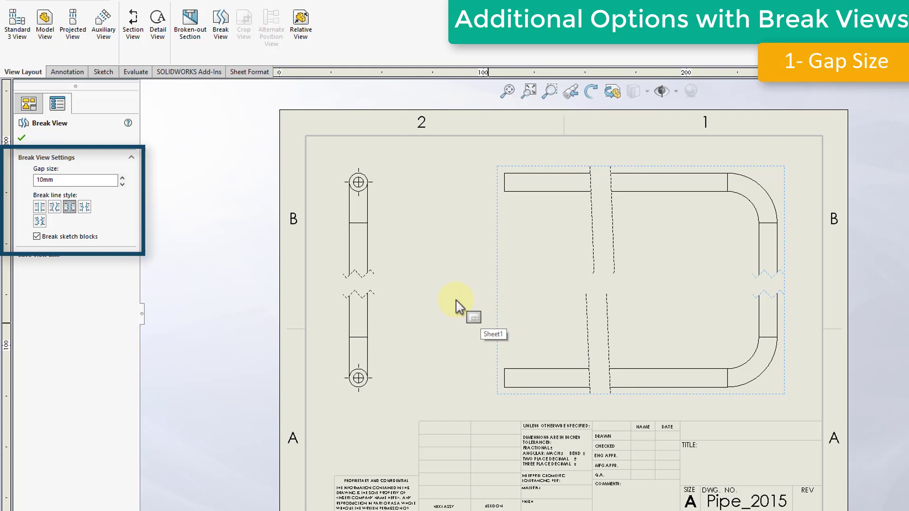
pyautogui.click(122, 178)
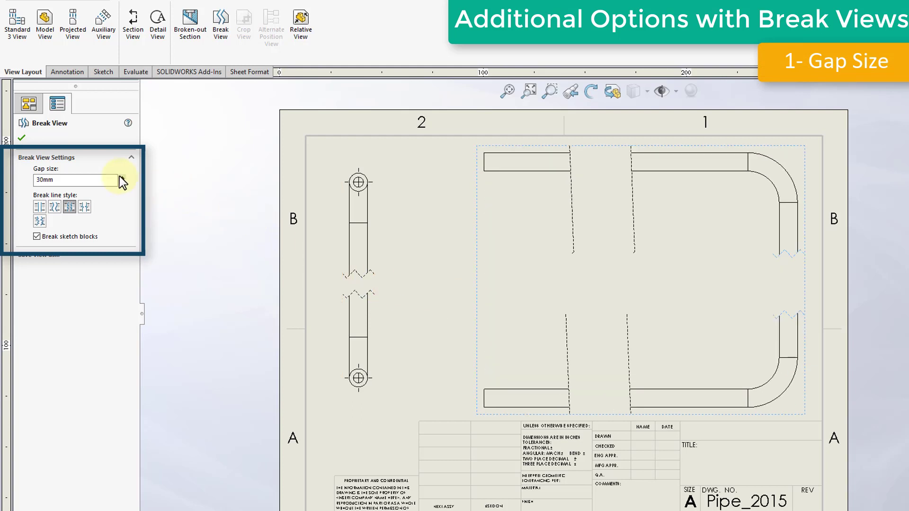
pyautogui.click(122, 177)
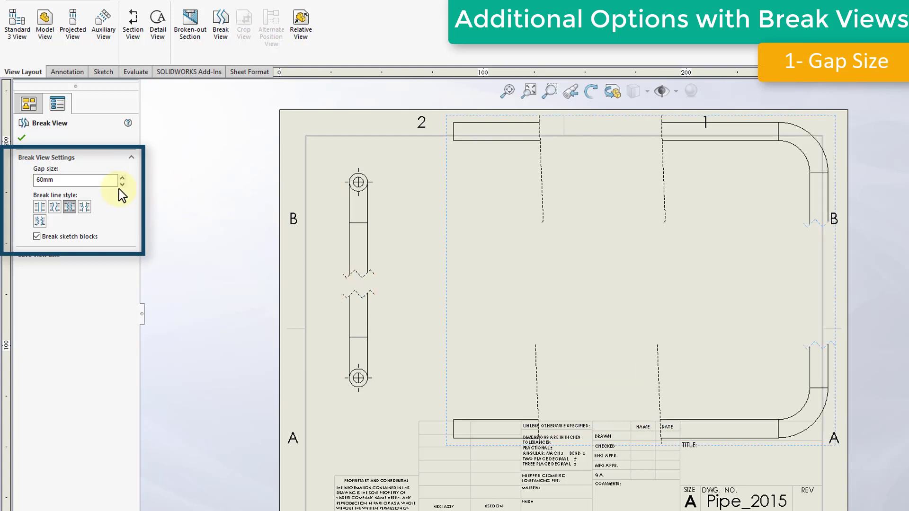
pyautogui.click(122, 187)
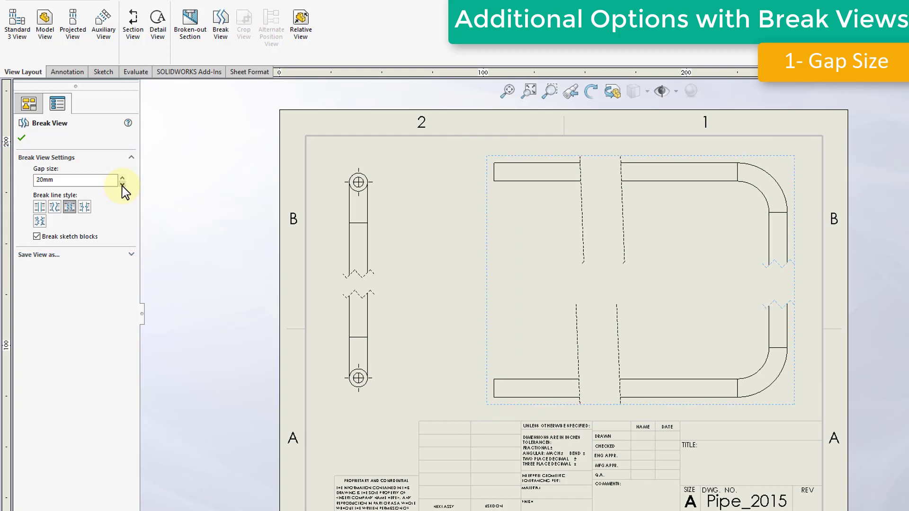
pyautogui.click(122, 184)
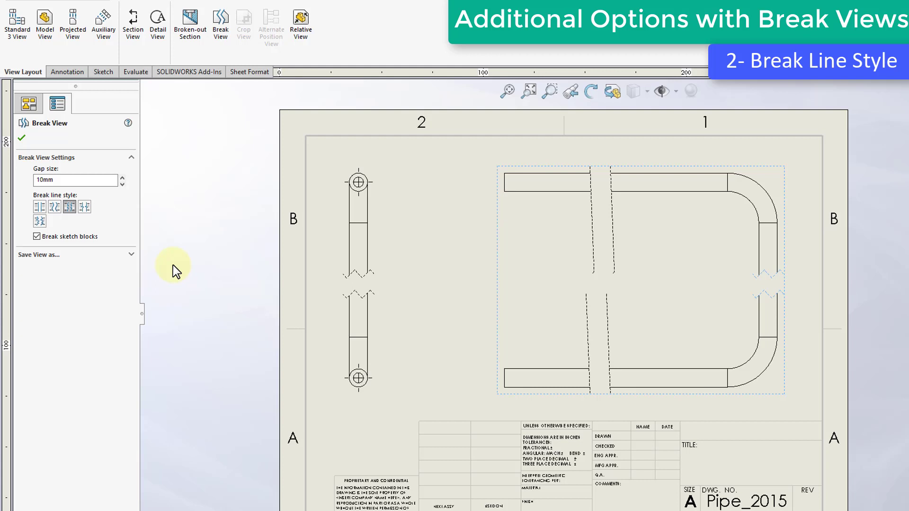
pyautogui.moveTo(71, 207)
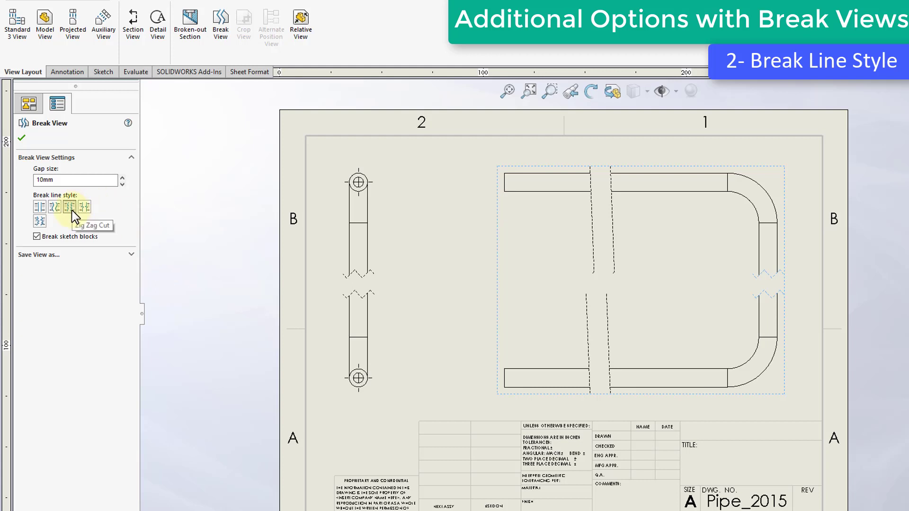
pyautogui.moveTo(49, 217)
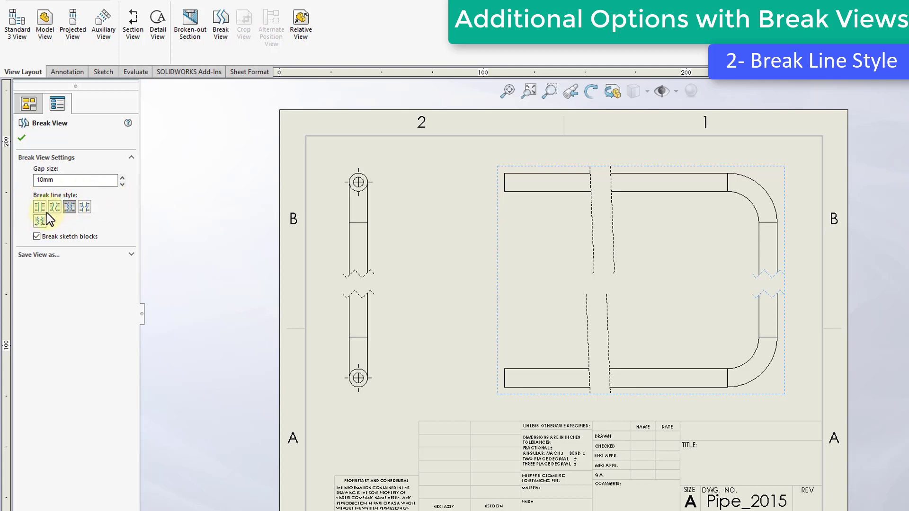
pyautogui.moveTo(103, 228)
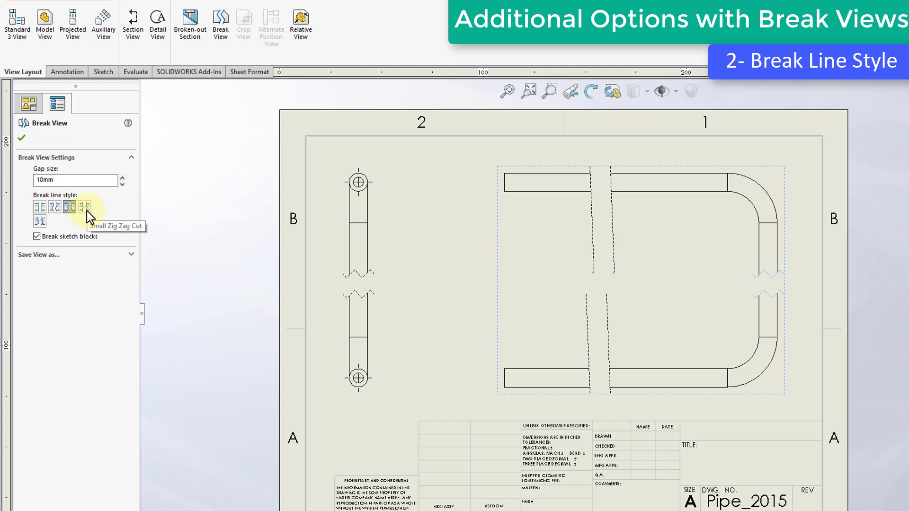
pyautogui.moveTo(87, 217)
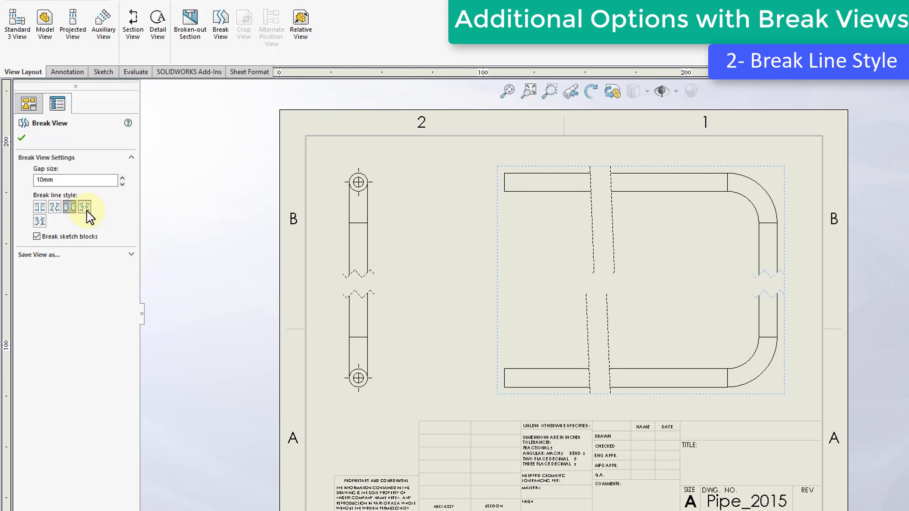
# - Set the break line style to Small Zig Zag Cut for both front and side views
pyautogui.click(85, 207)
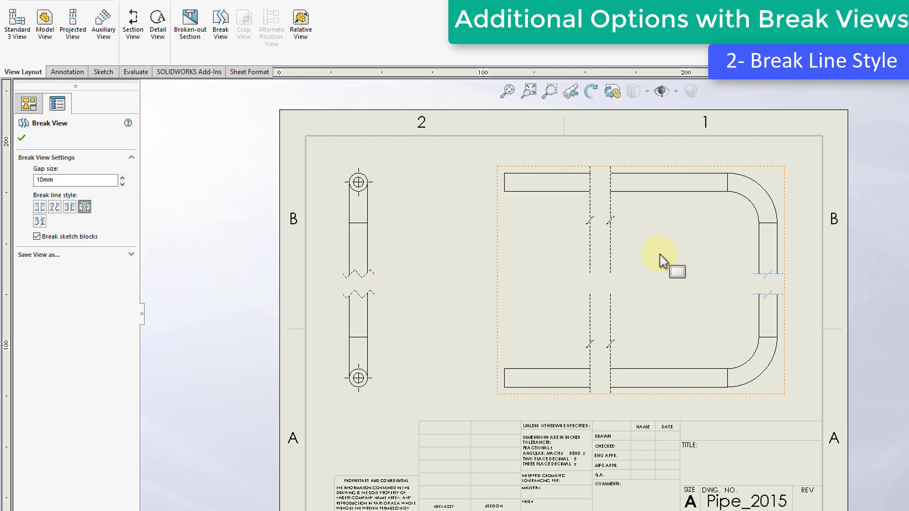
pyautogui.moveTo(609, 354)
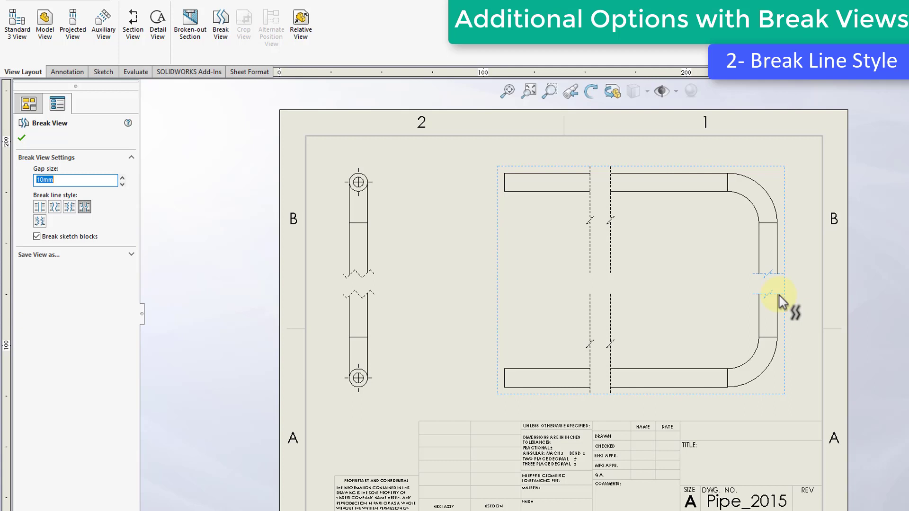
pyautogui.moveTo(369, 303)
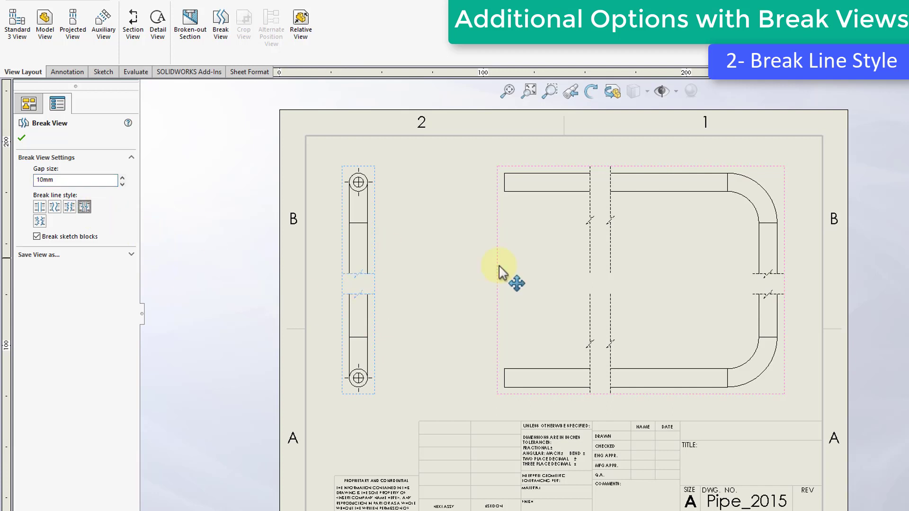
pyautogui.click(22, 138)
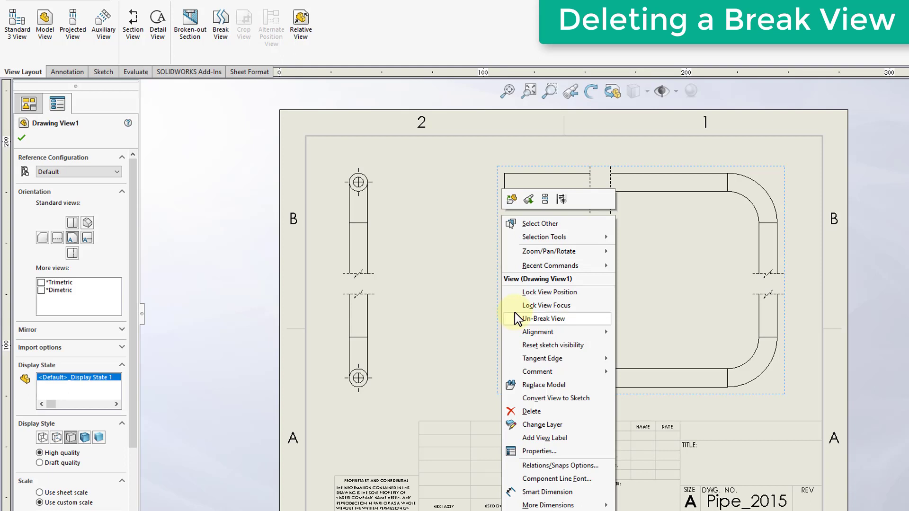
pyautogui.click(544, 318)
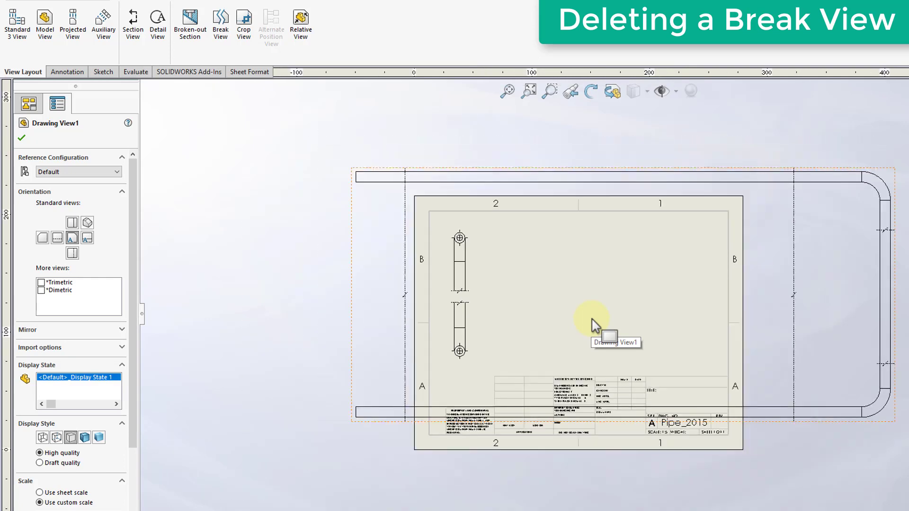
pyautogui.moveTo(597, 324)
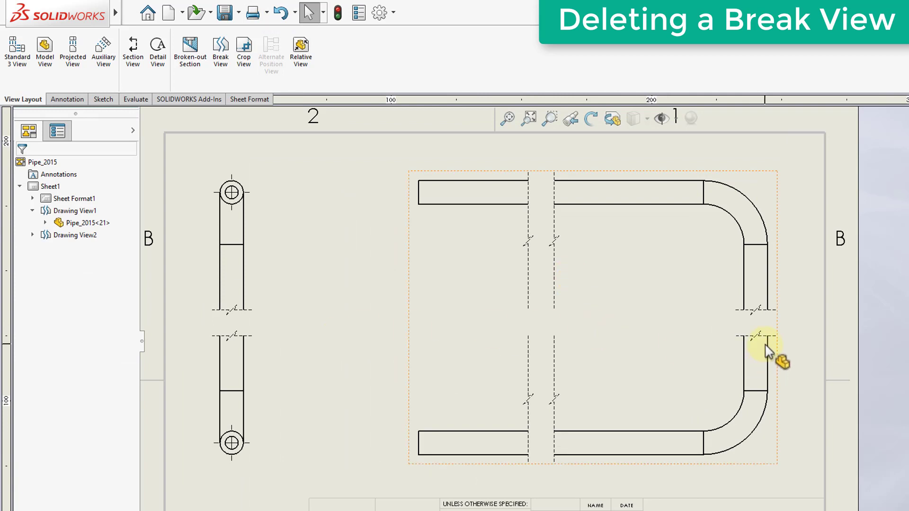
pyautogui.click(759, 339)
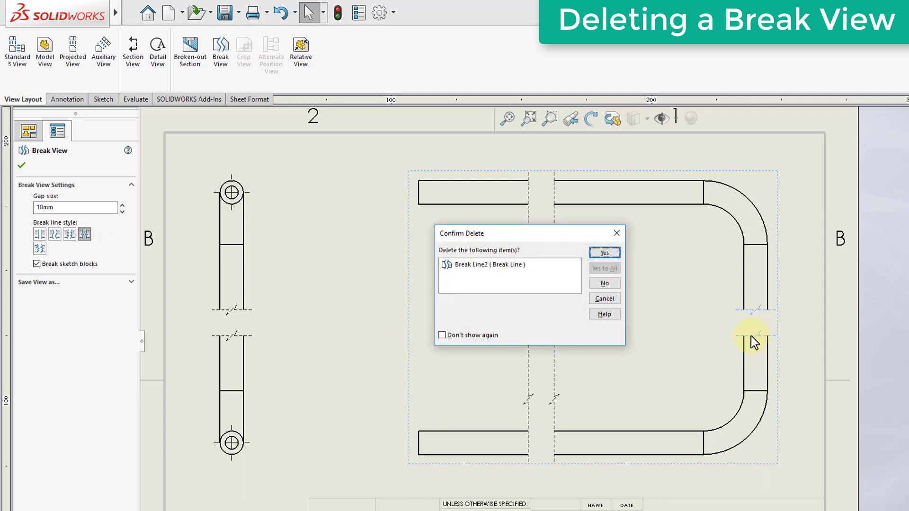
pyautogui.click(604, 253)
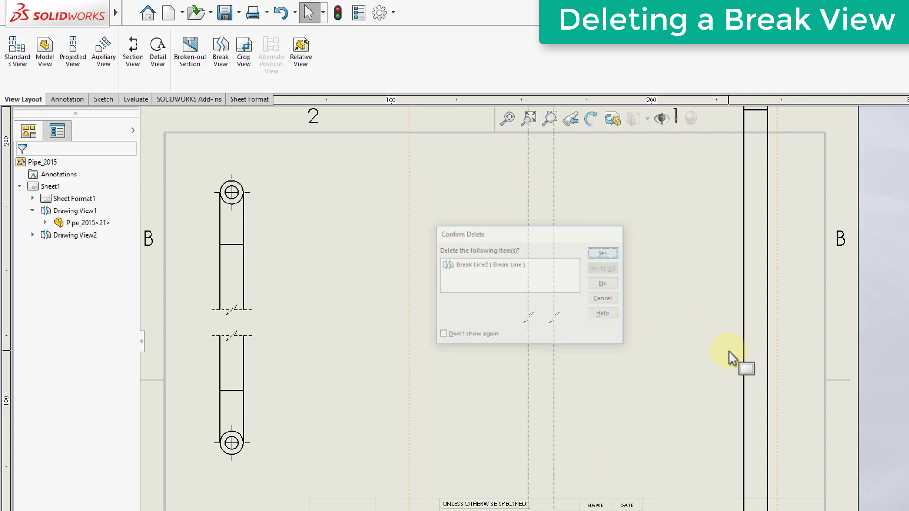
pyautogui.click(602, 253)
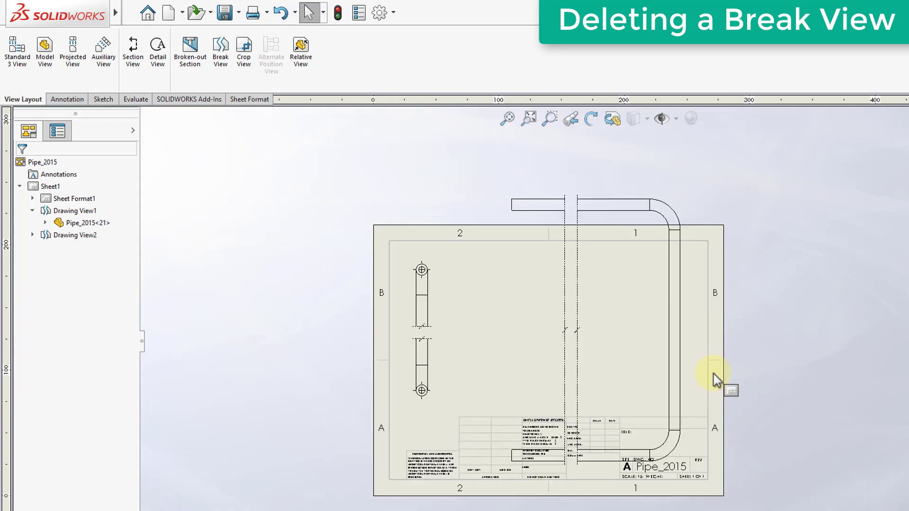
pyautogui.moveTo(330, 126)
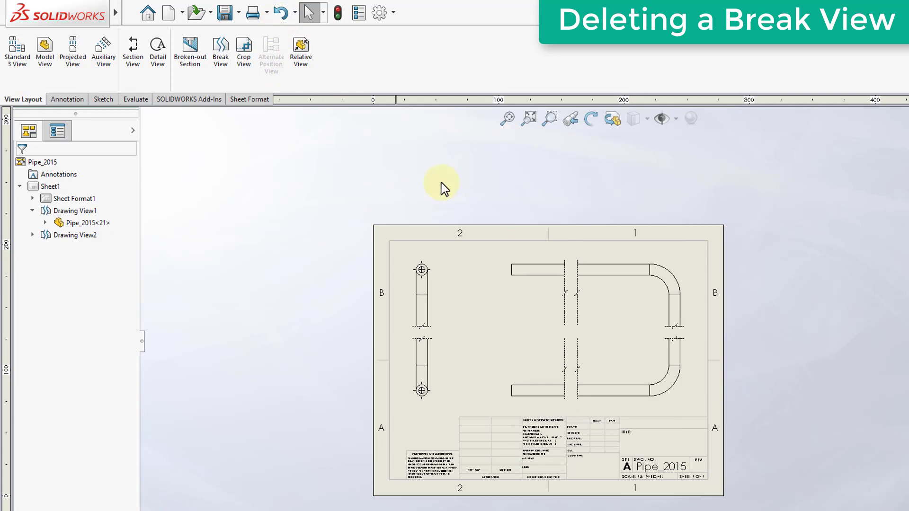
pyautogui.moveTo(803, 339)
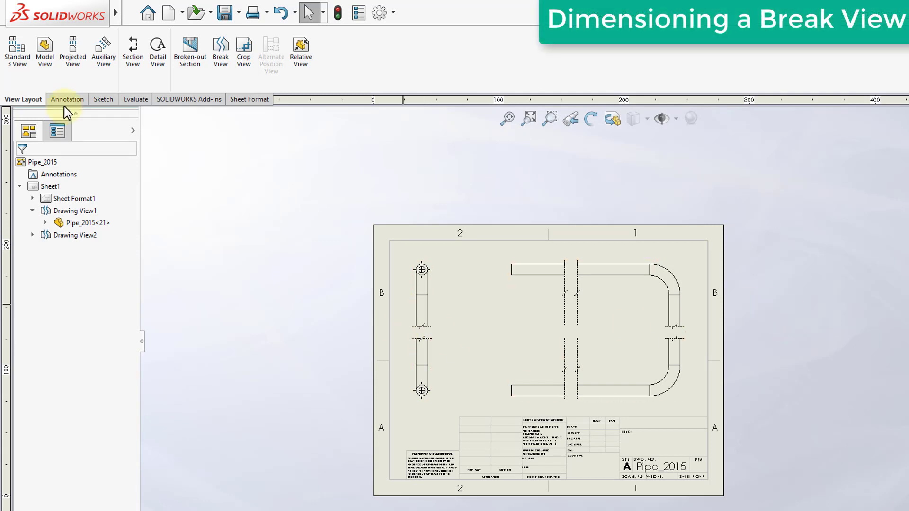
# - Add centerlines to the broken front view using Select View
pyautogui.click(66, 99)
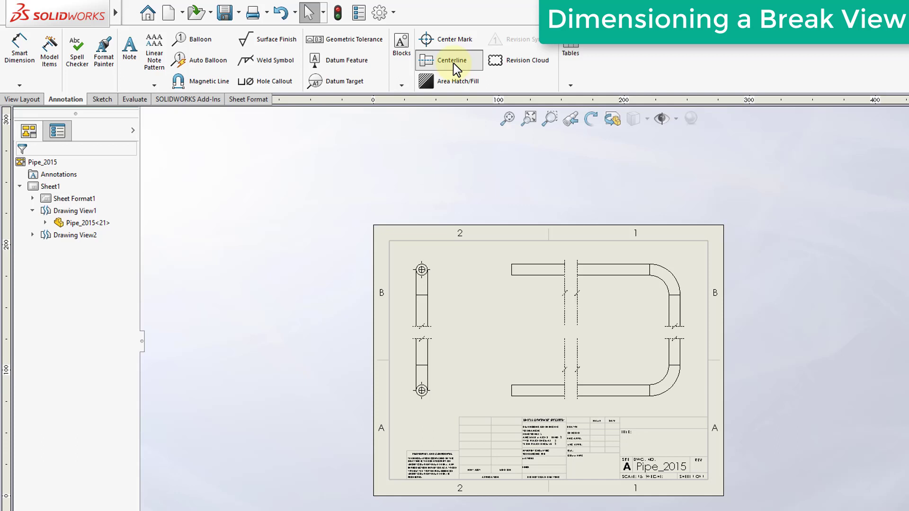
pyautogui.click(452, 60)
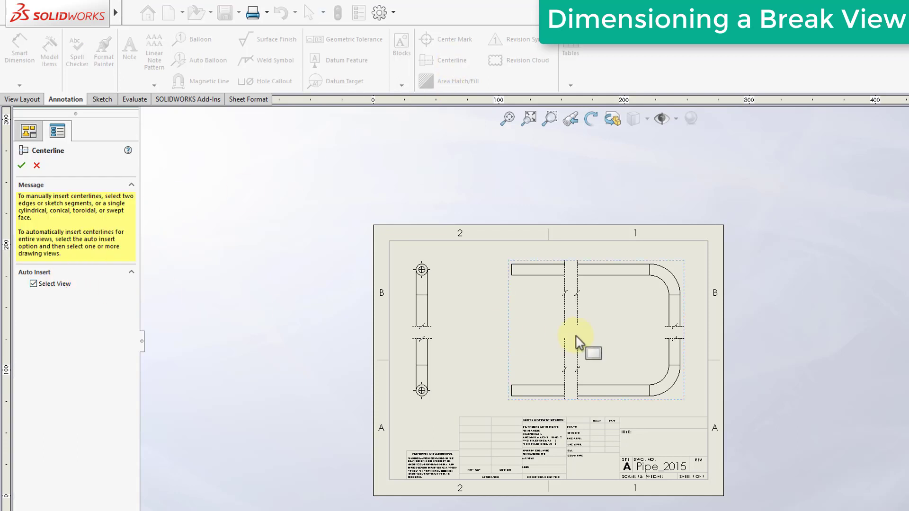
pyautogui.click(21, 166)
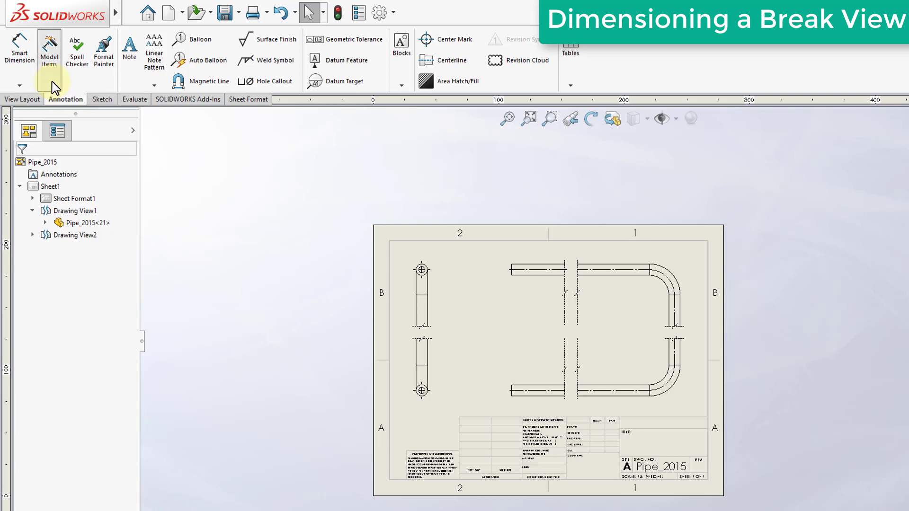
# - Insert model dimensions from the entire model, showing 450, 200 and the bend radius
pyautogui.click(49, 49)
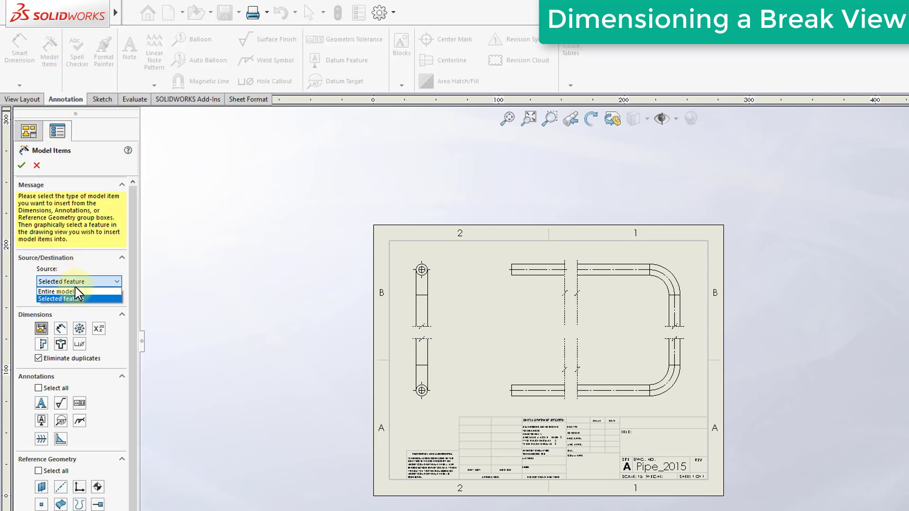
pyautogui.click(57, 292)
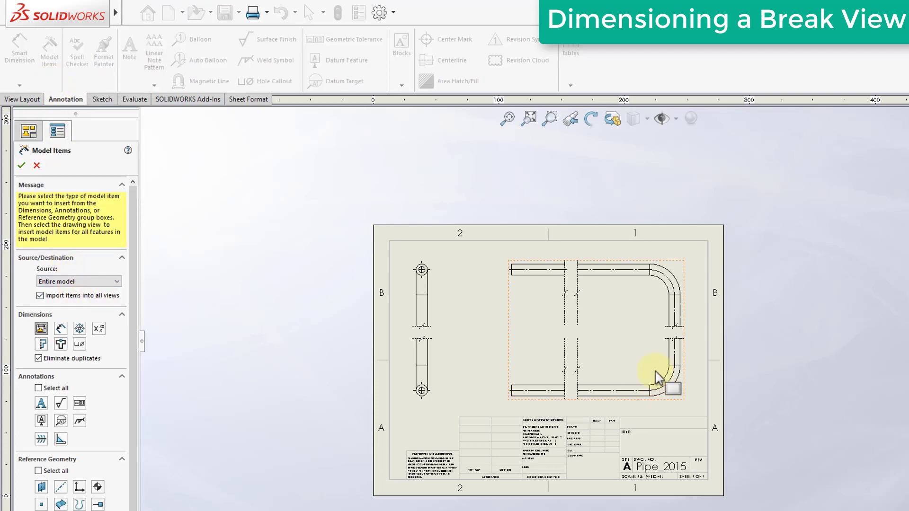
pyautogui.click(21, 166)
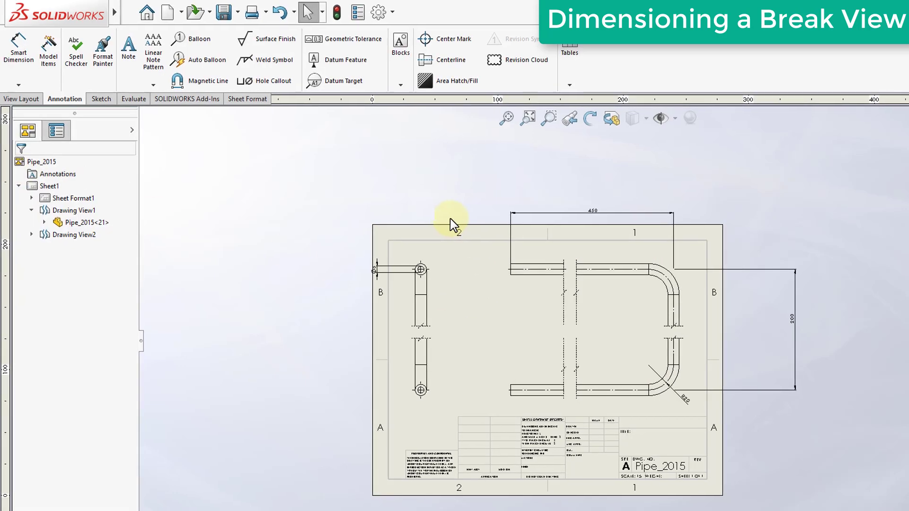